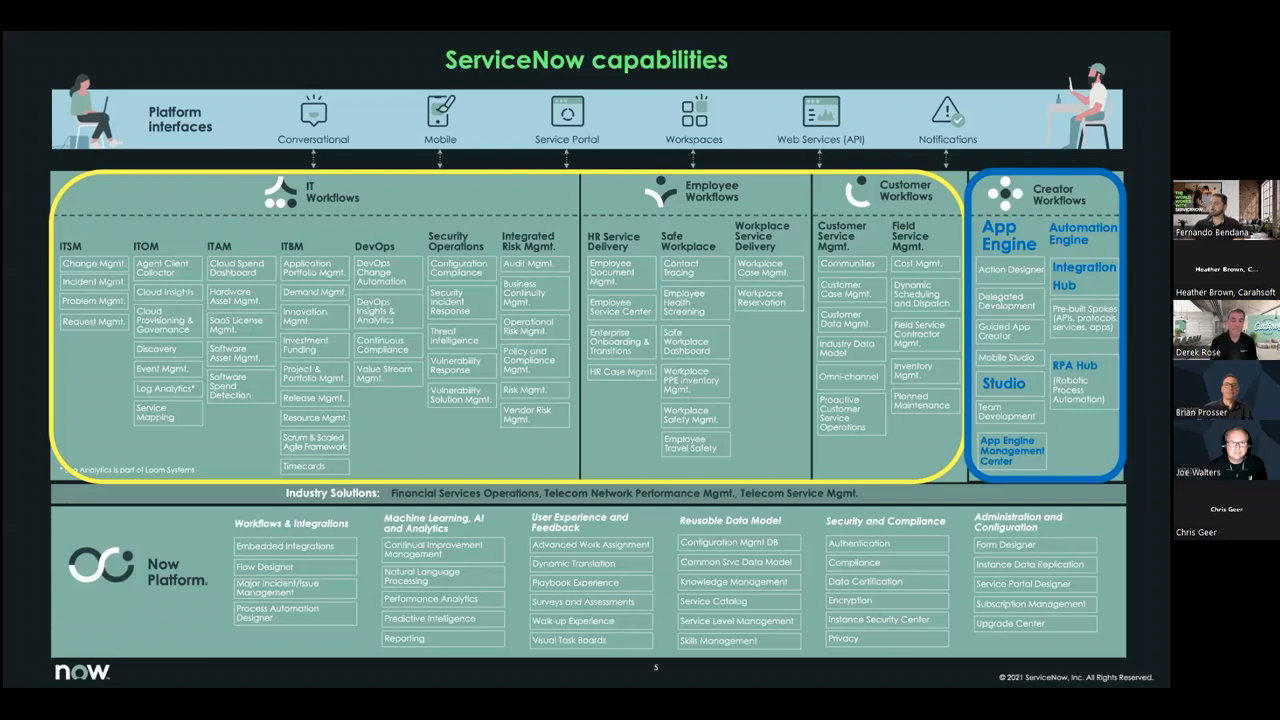
- Advance the shared deck to slide 15, the AMS organization chart and division portfolio
key(right)
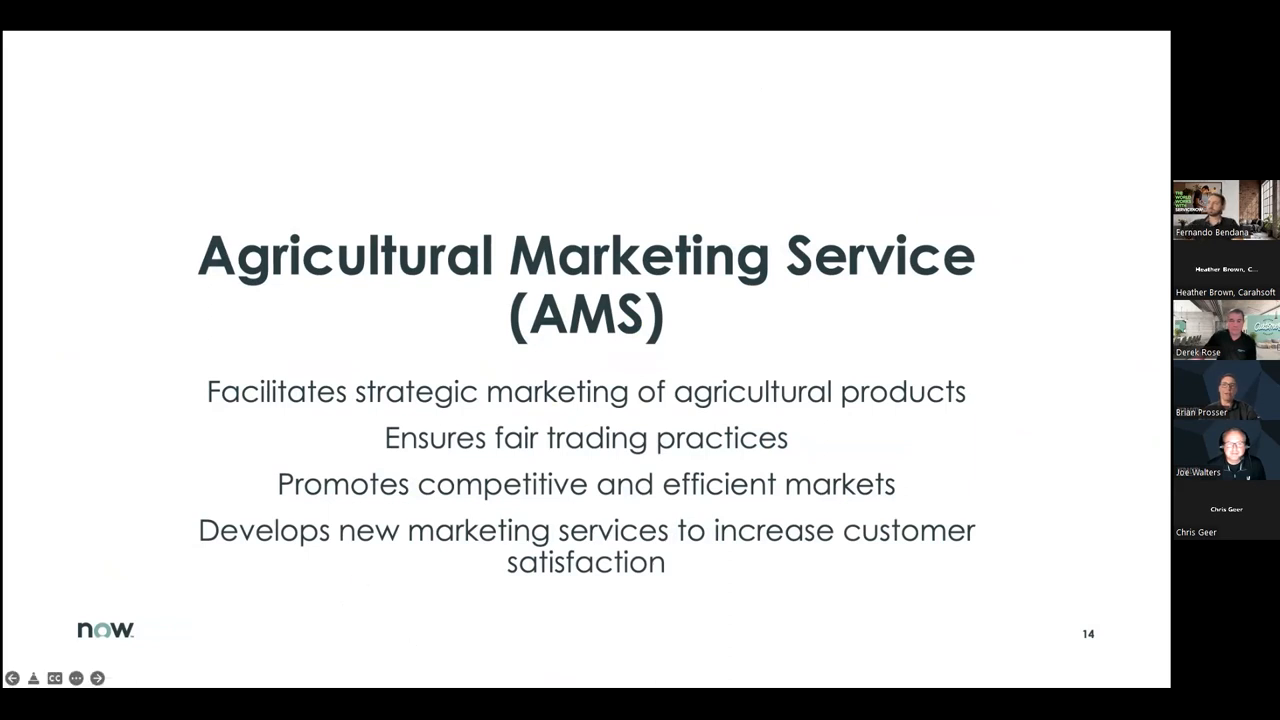
mouse_move(187, 115)
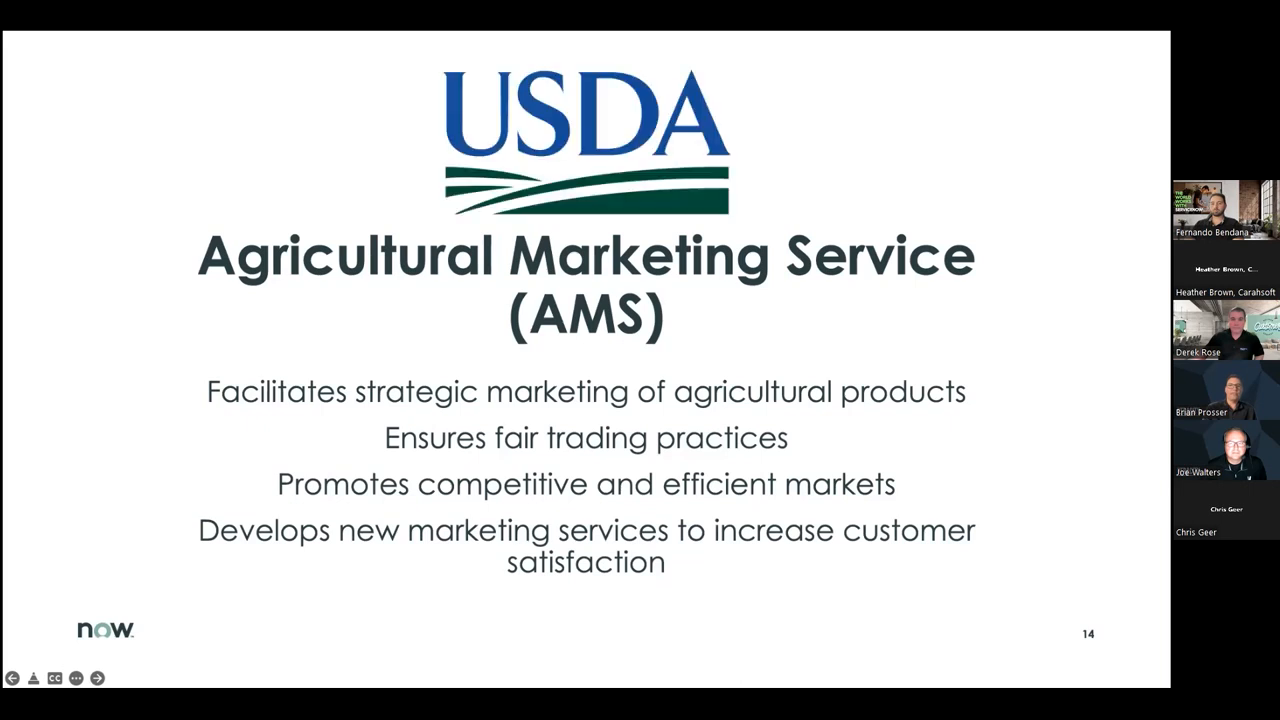
click(97, 678)
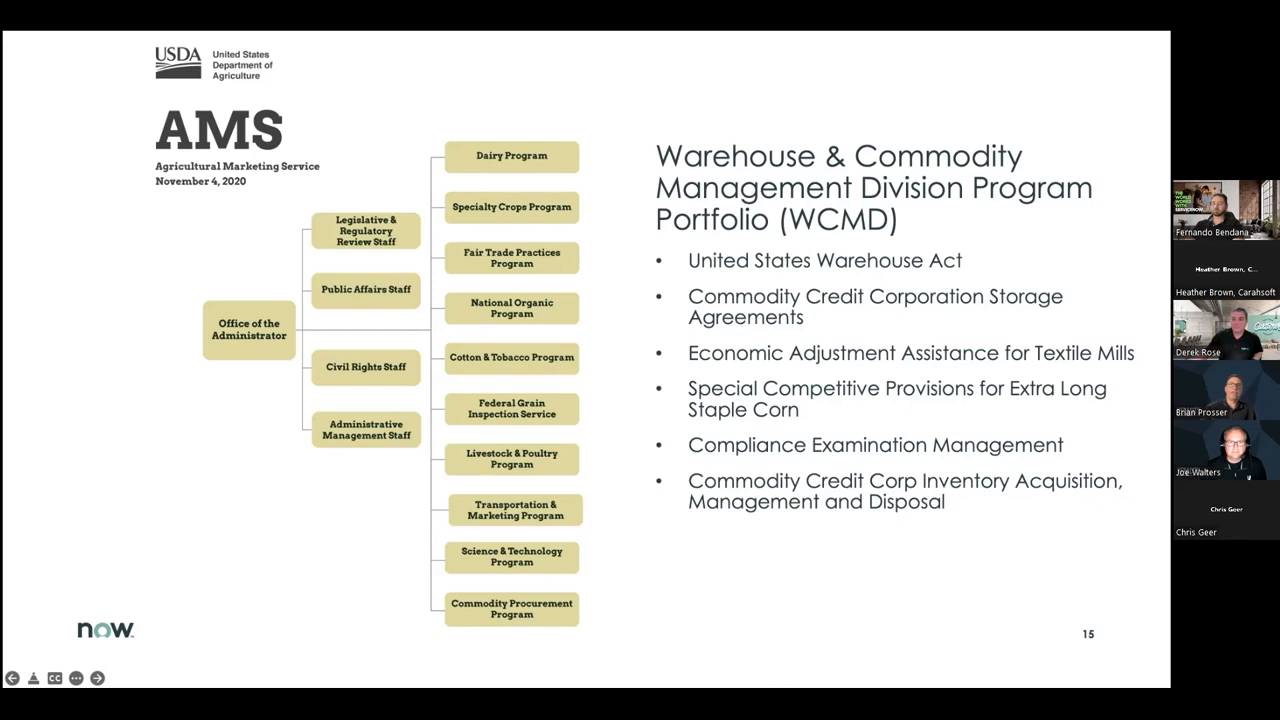
- Advance from the AMS portfolio slide to the Veracity partner slide
click(97, 678)
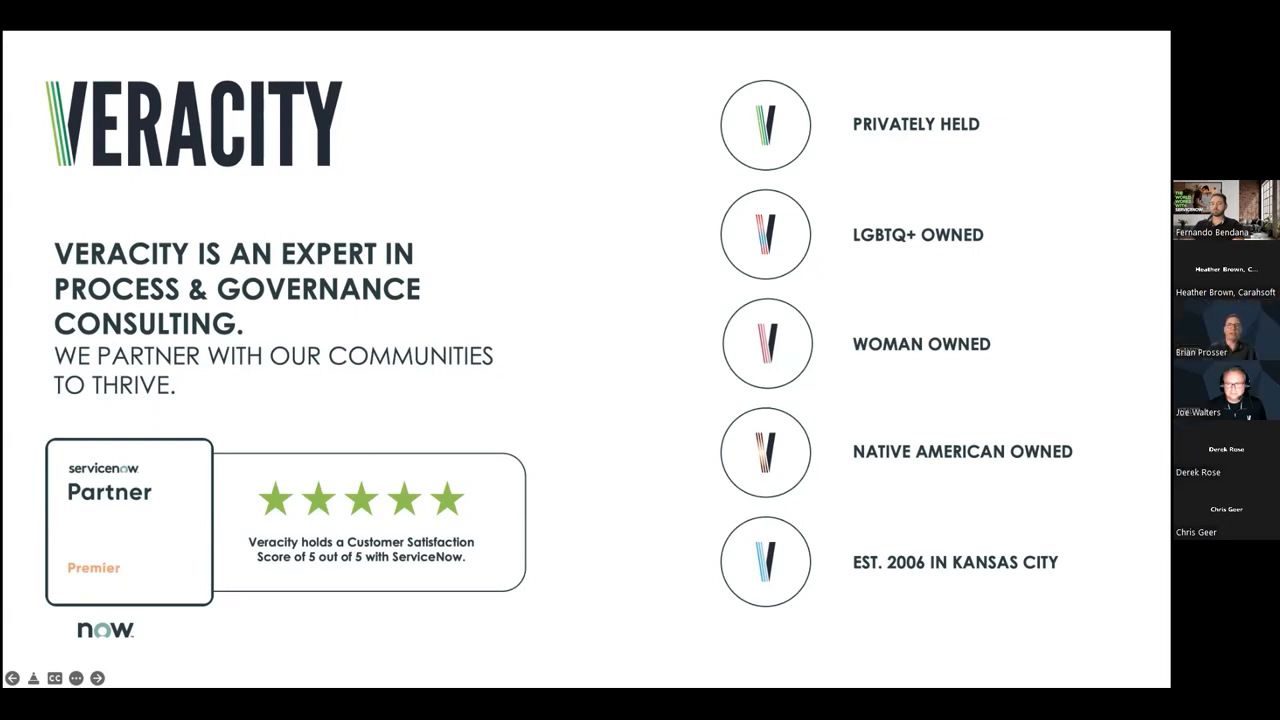
- Advance from the Veracity overview to the 'Where The USDA Started' slide
click(96, 677)
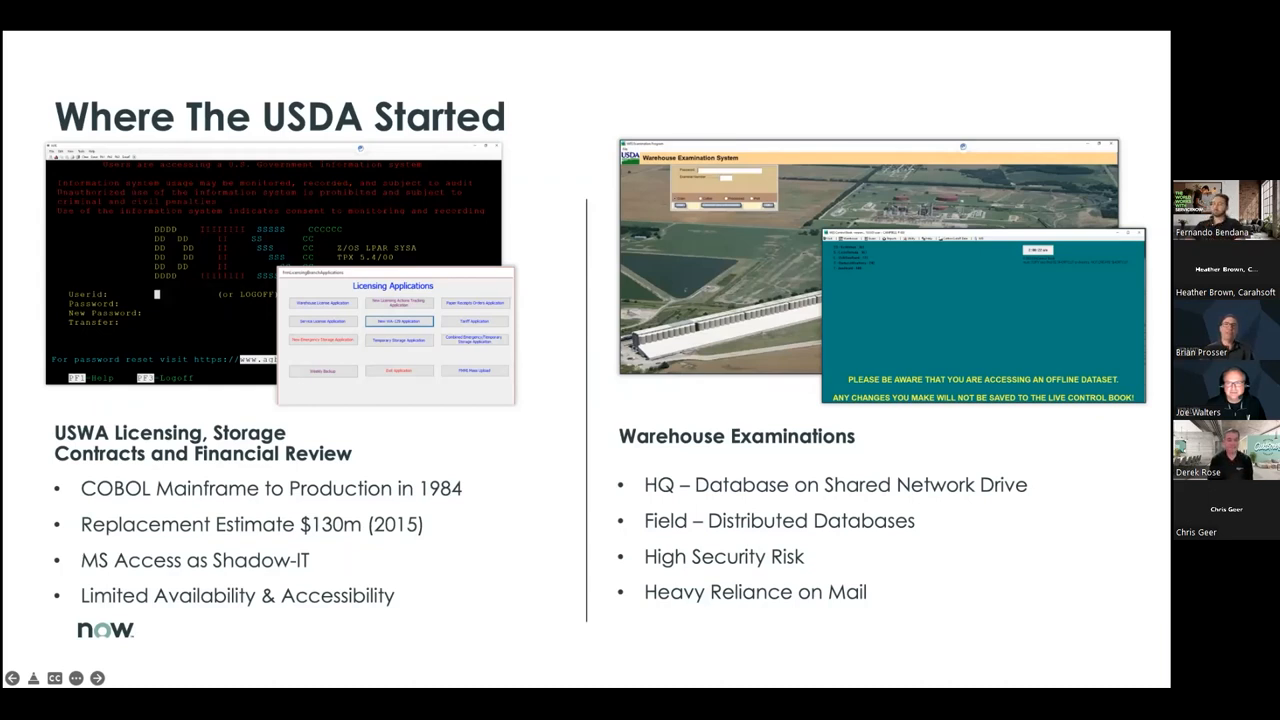
- Advance to the 'Legacy WorkFlows' slide showing licensing taking up to 60 days
click(97, 678)
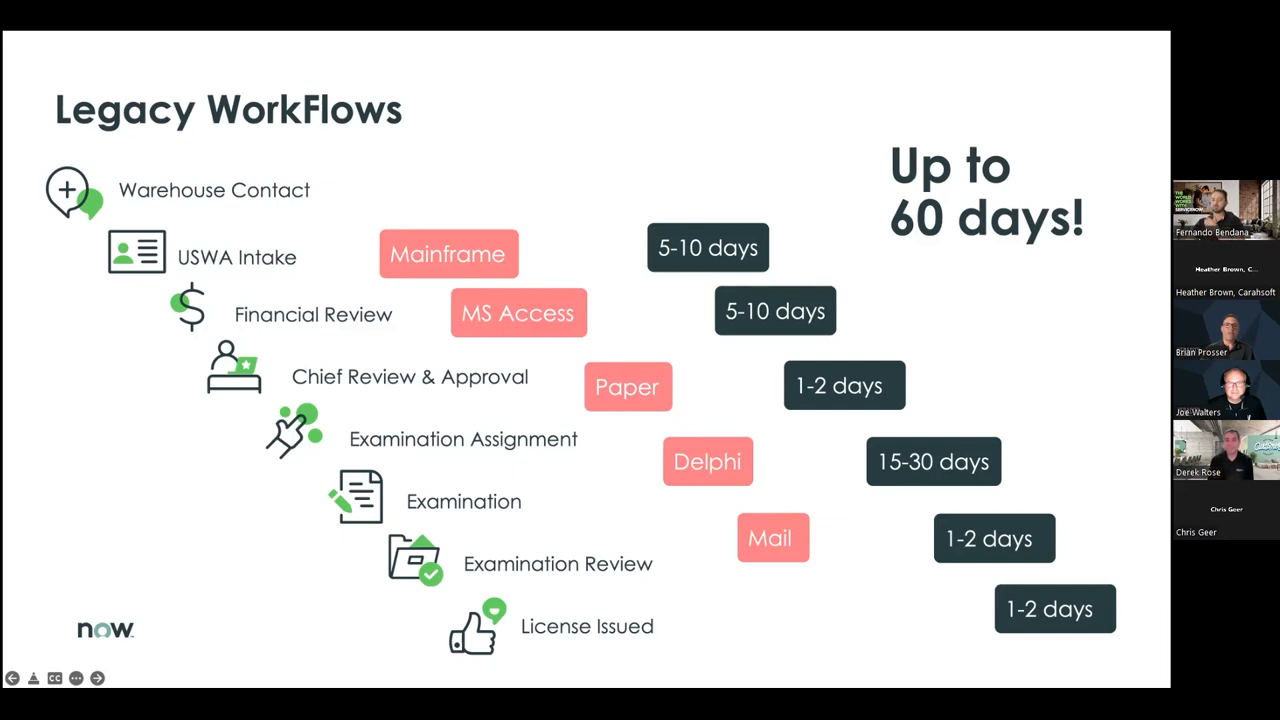
- Advance to the 'Current Workflows' slide showing licensing cut to 30 minutes
click(96, 678)
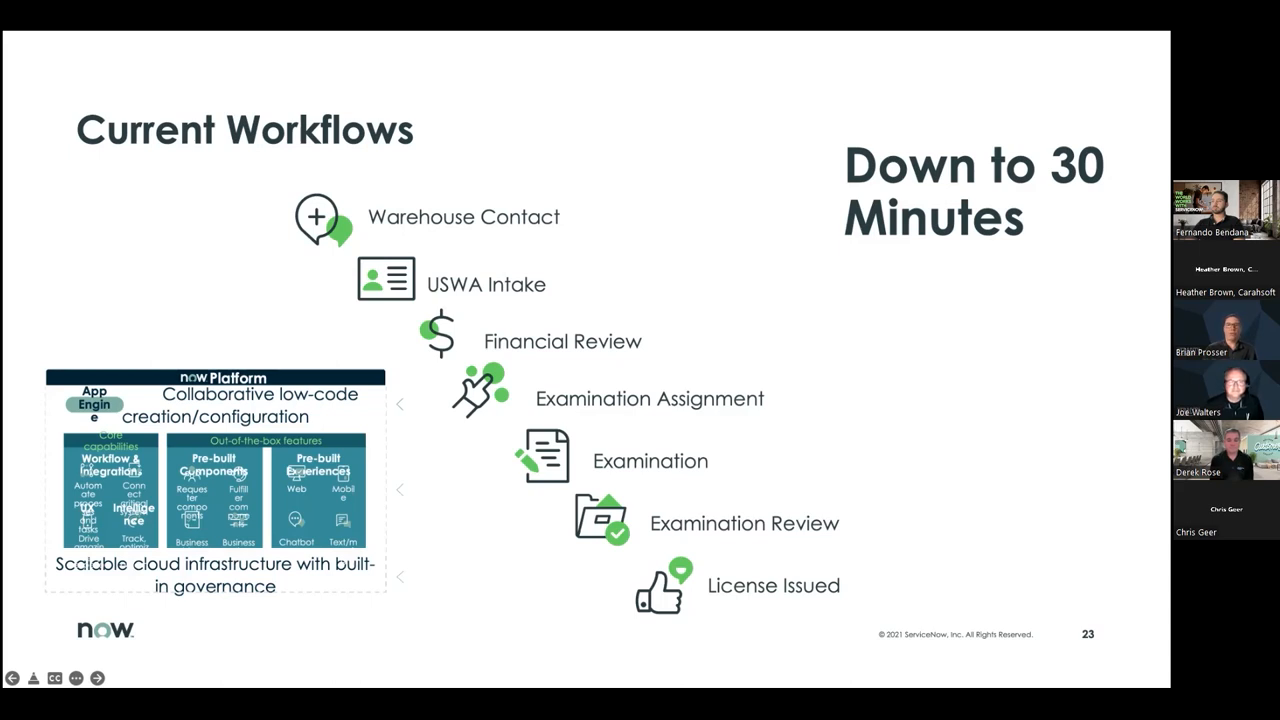
- Advance the deck to slide 26, showing a completed Financial Review record
click(96, 678)
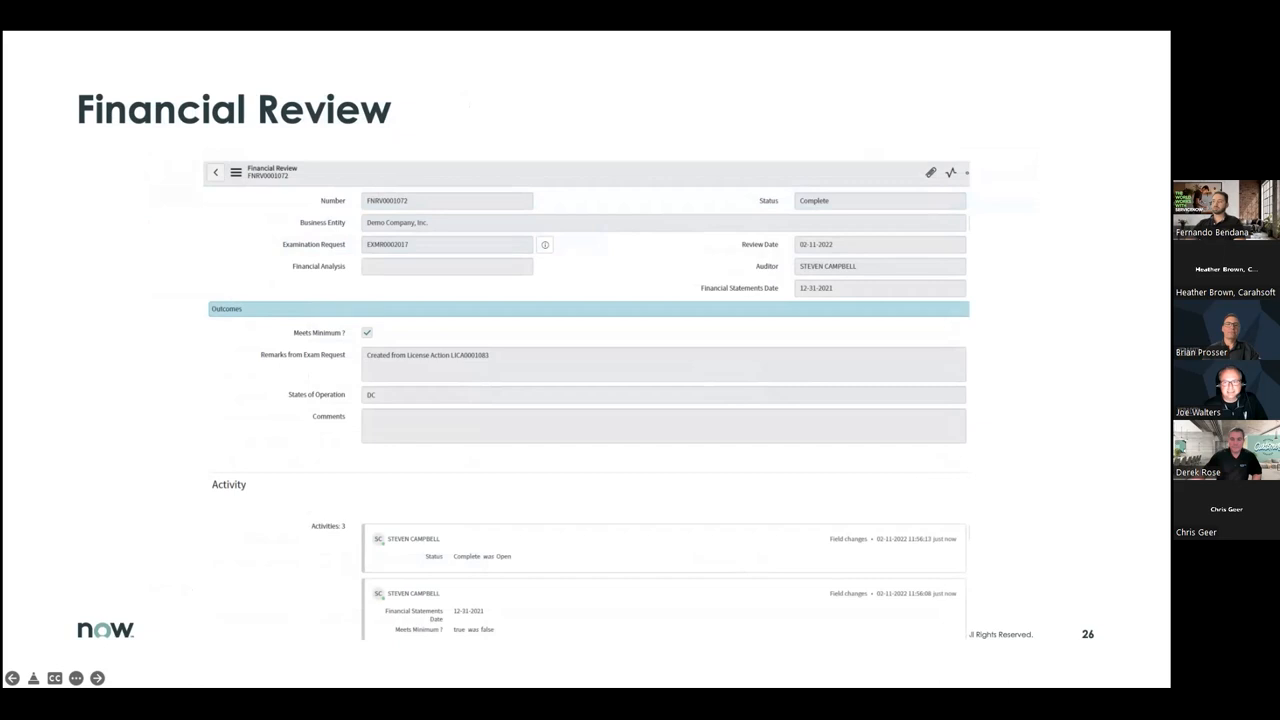
- Click slide 27, which keeps showing the new Demo Warehouse Examination record
click(97, 678)
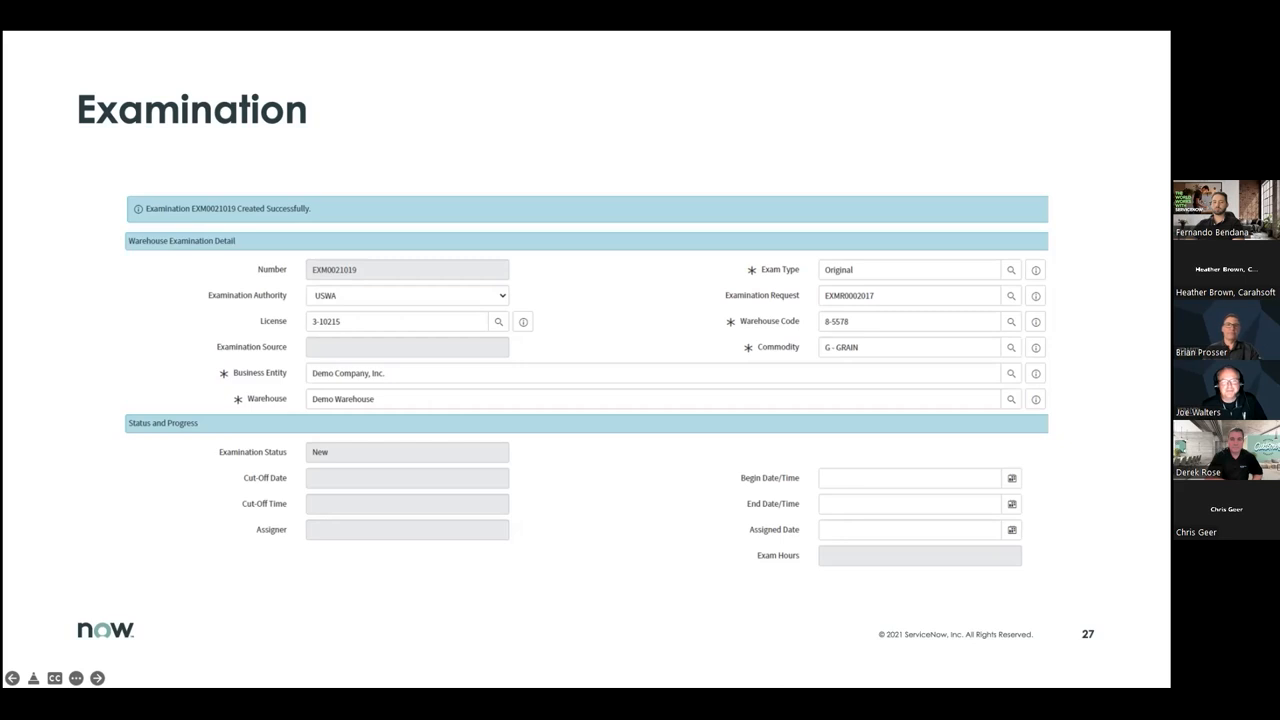
click(97, 677)
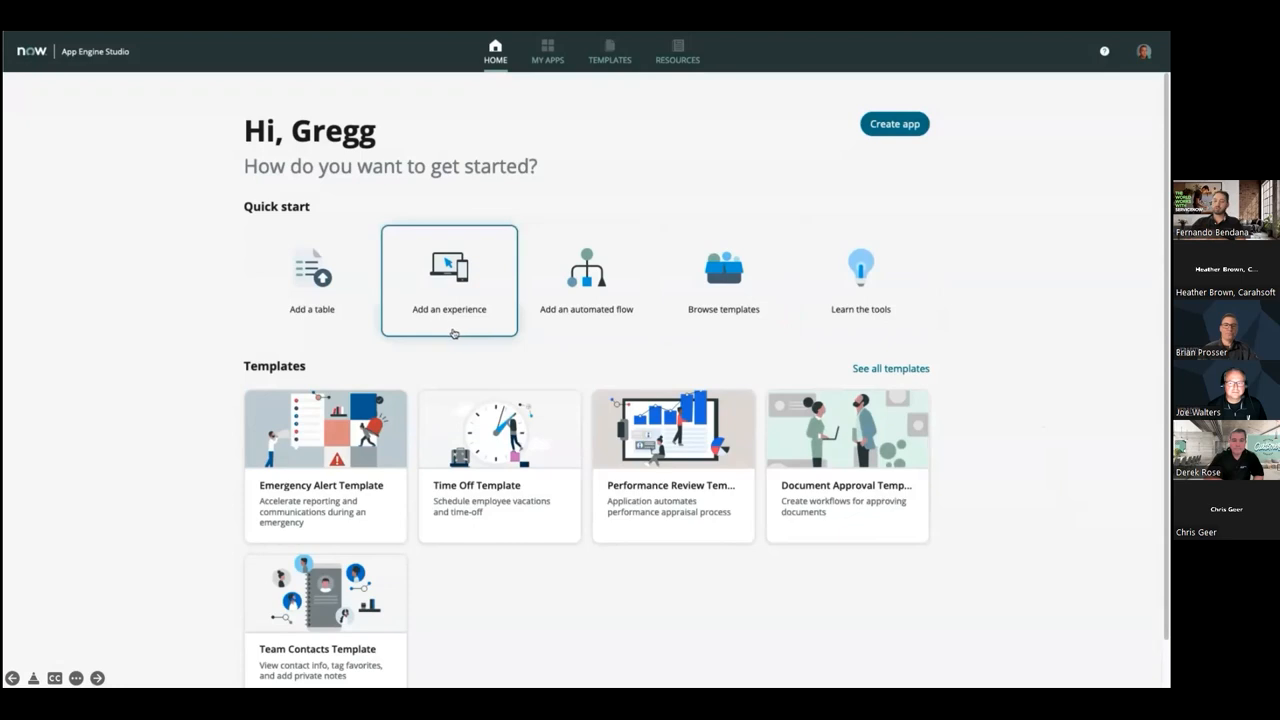
mouse_move(173, 388)
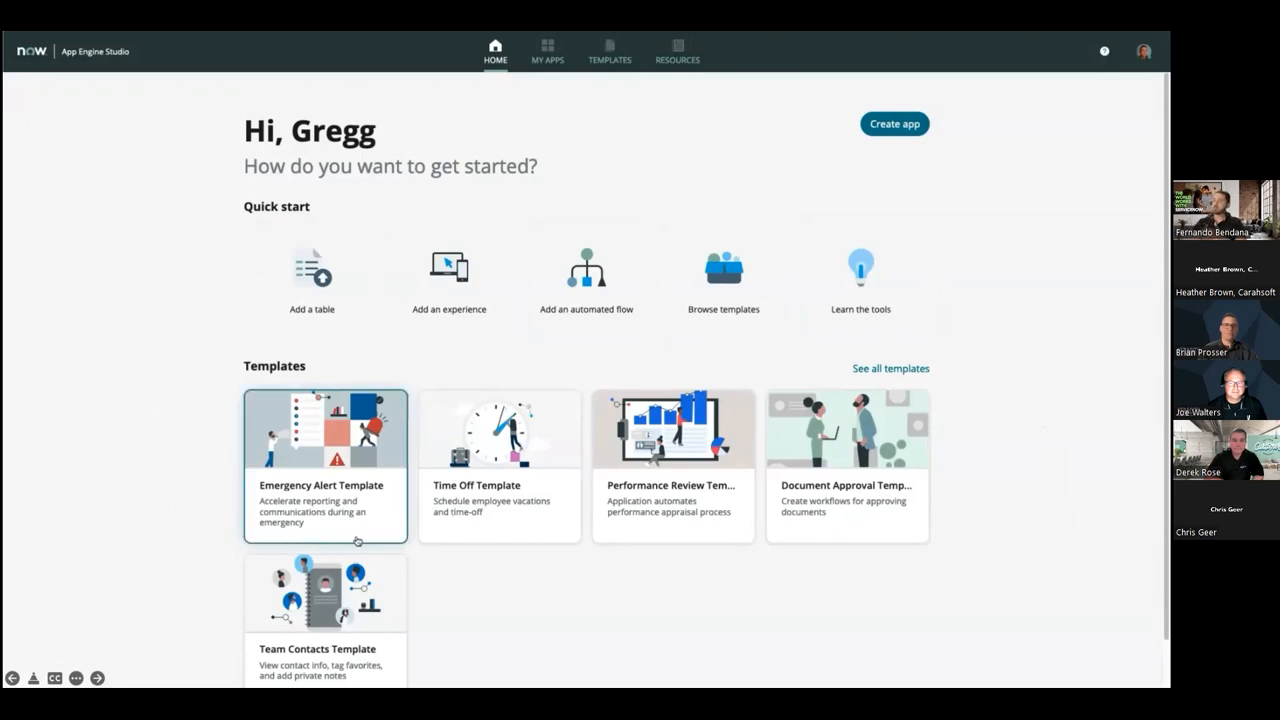
mouse_move(587, 540)
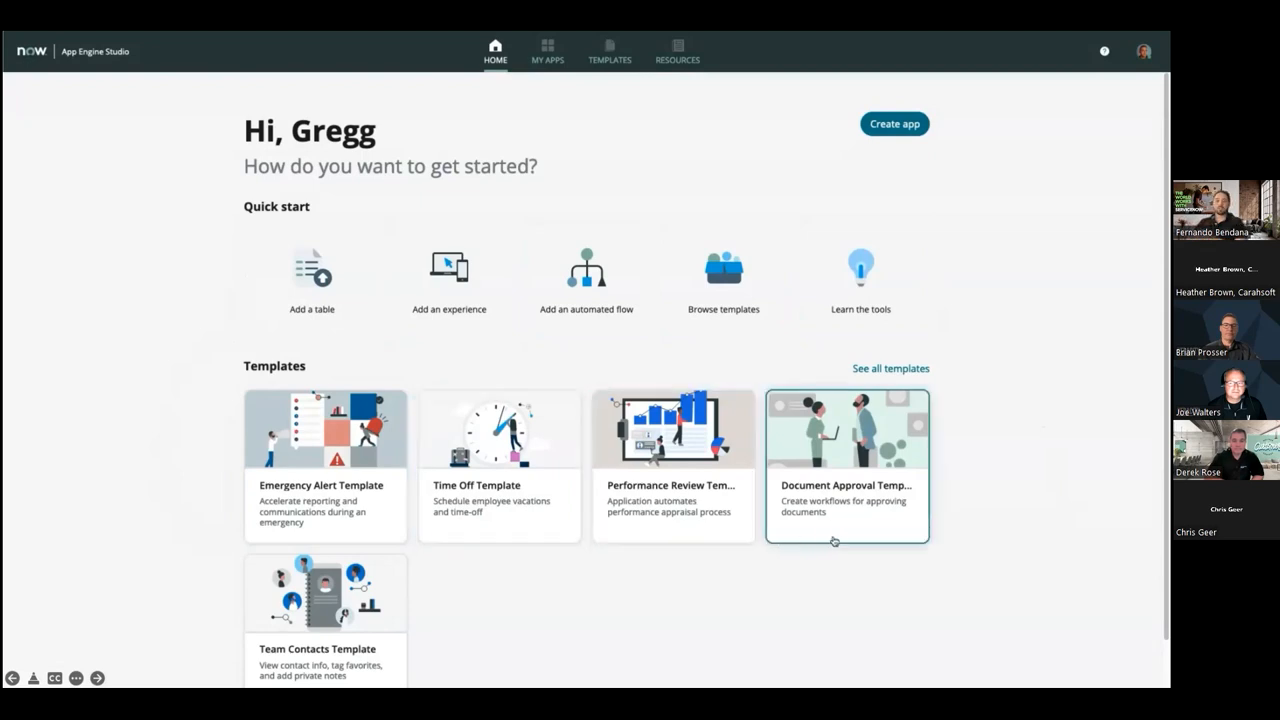
mouse_move(430, 640)
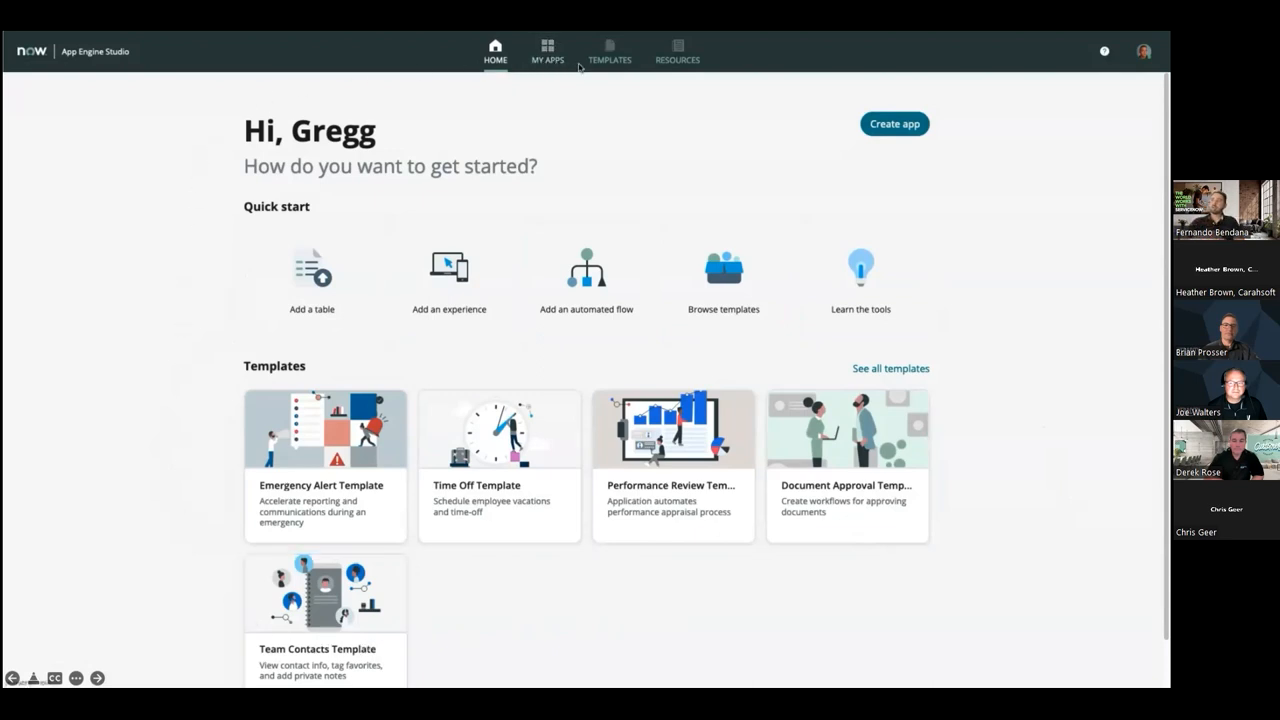
mouse_move(662, 77)
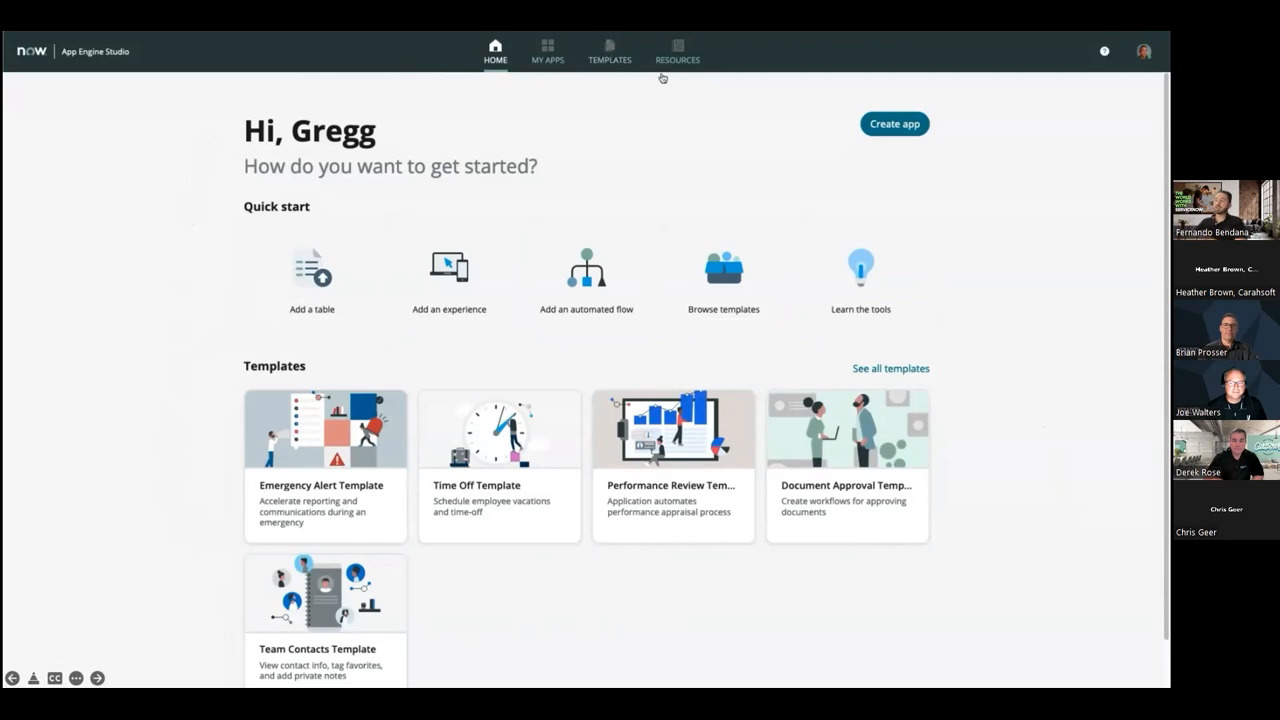
mouse_move(744, 95)
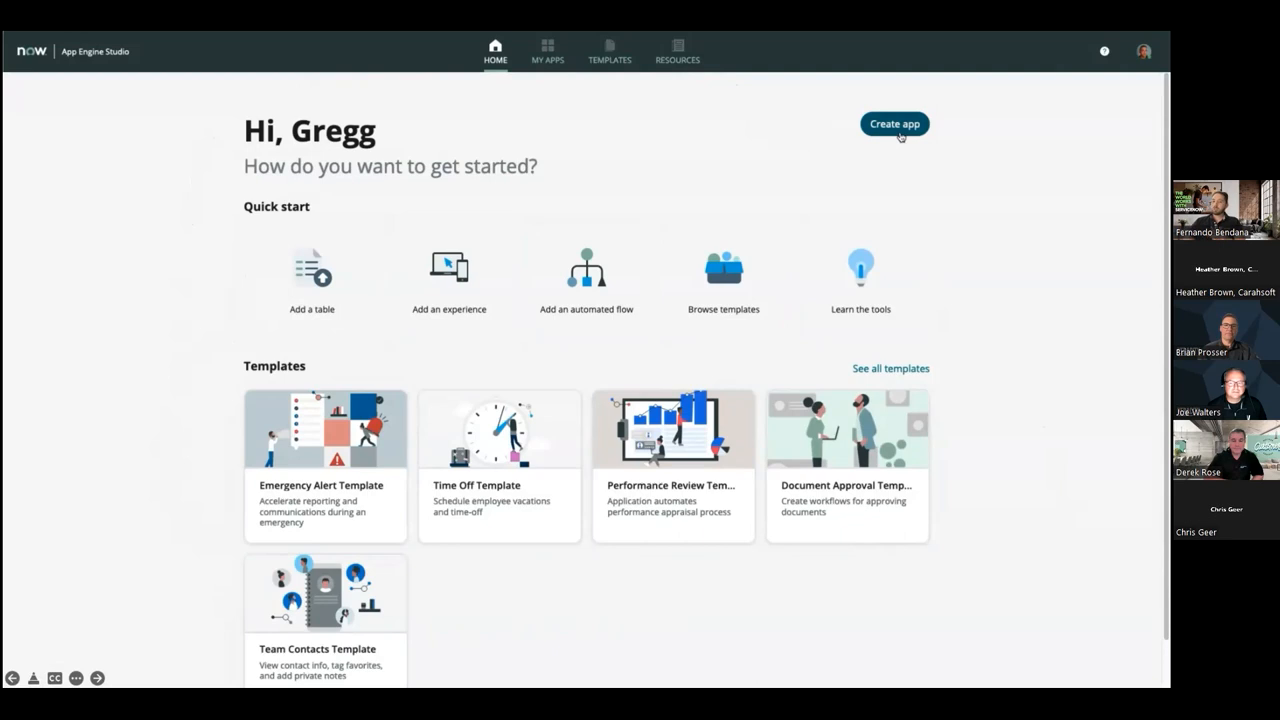
- Create an app named 'Site Security Audit' and attach a building-and-person logo
click(893, 123)
text(S)
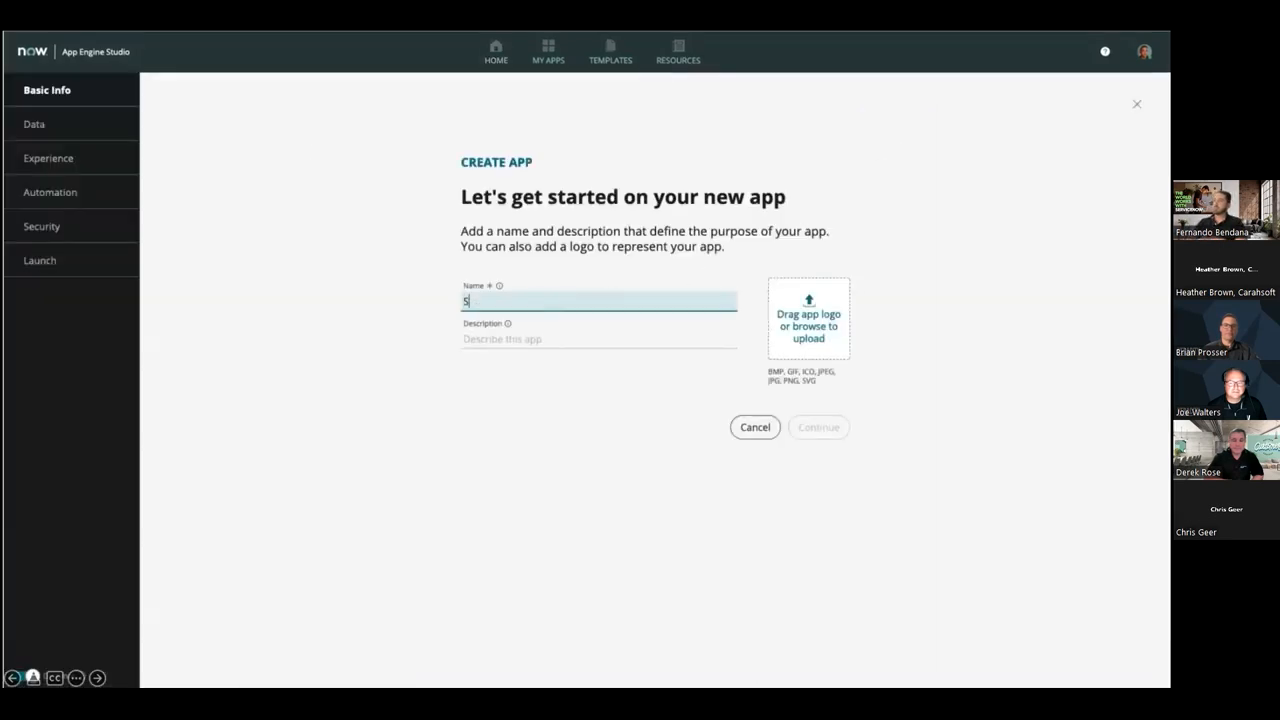
text(ite Security A)
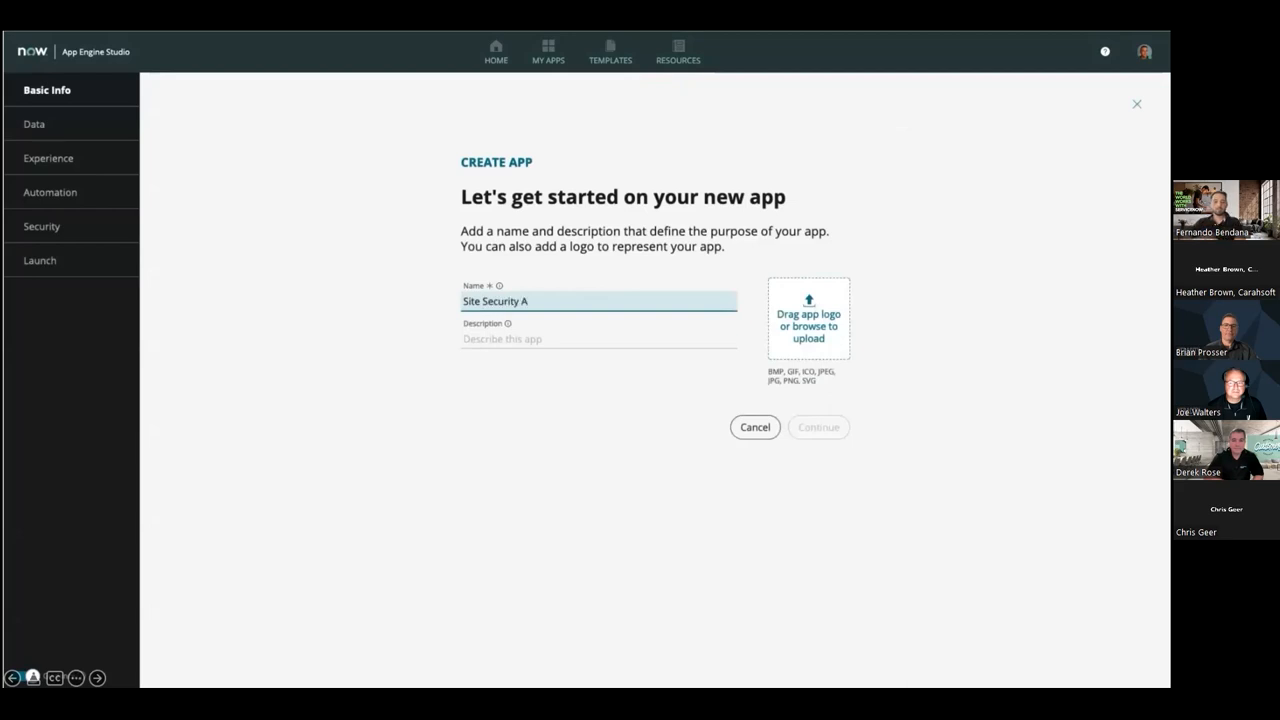
text(udit)
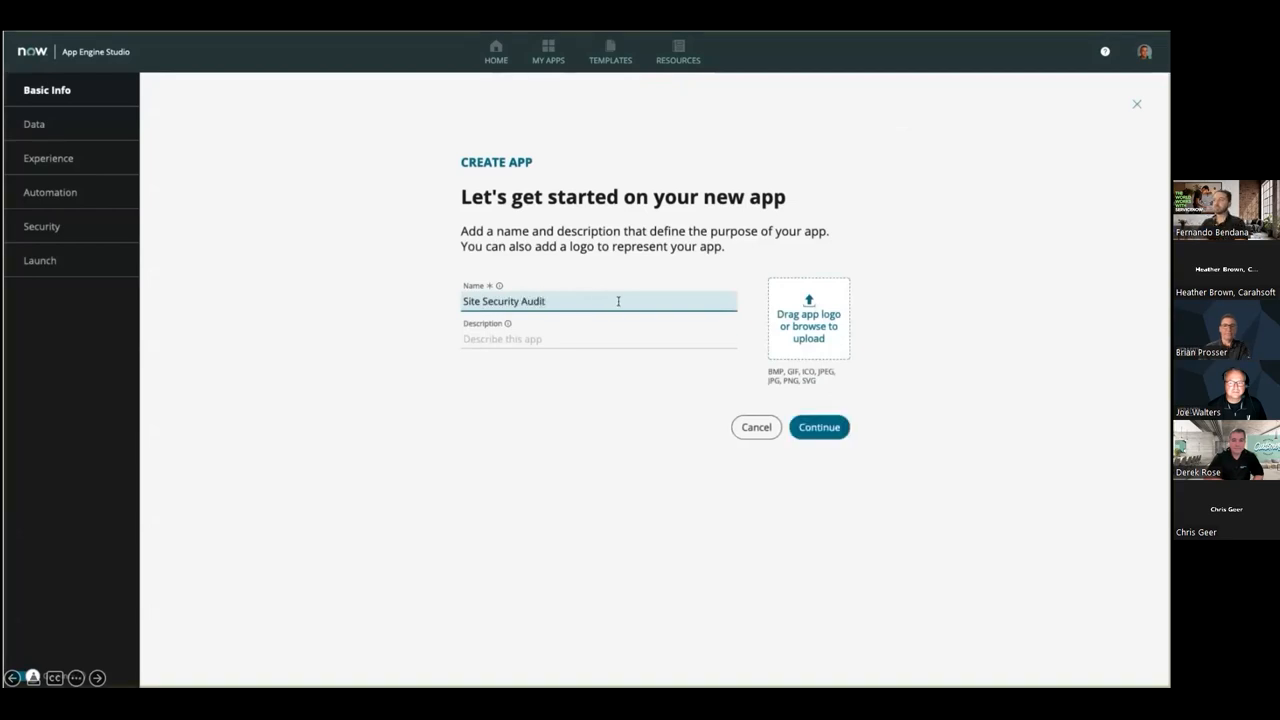
click(808, 318)
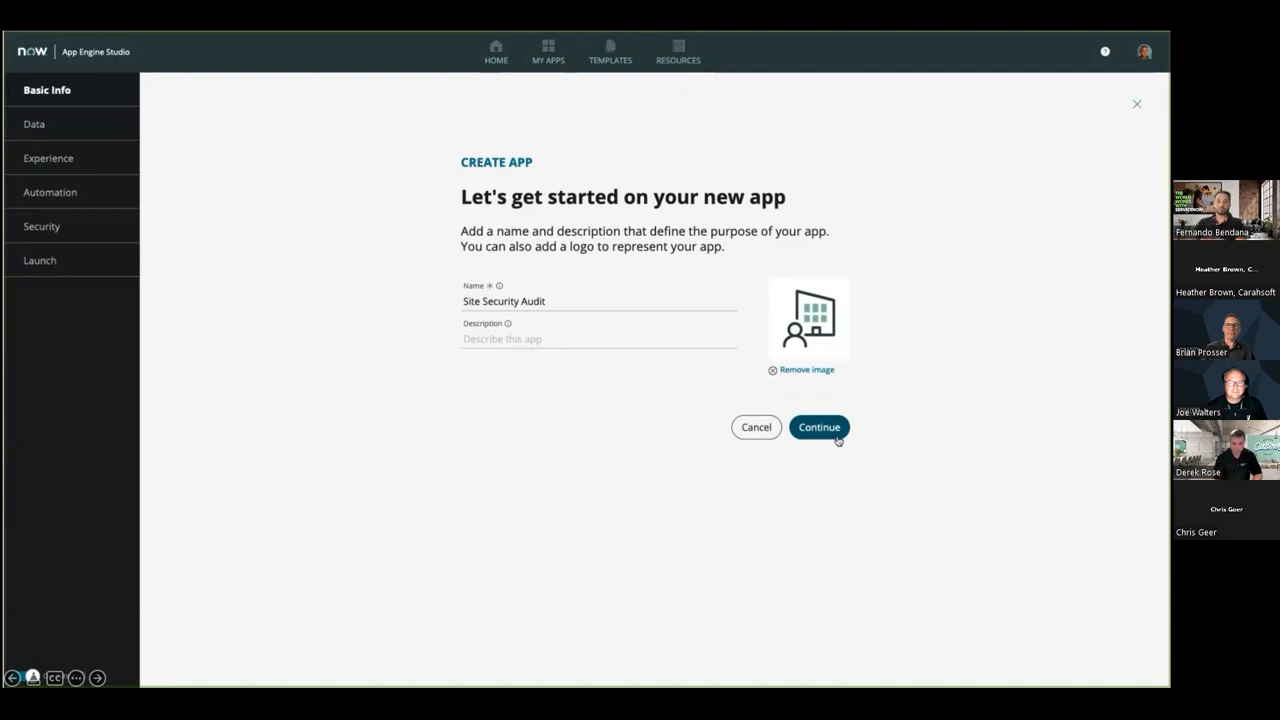
- Continue past Site Security Audit's basic info to the optional data, experience, automation and security step
click(818, 427)
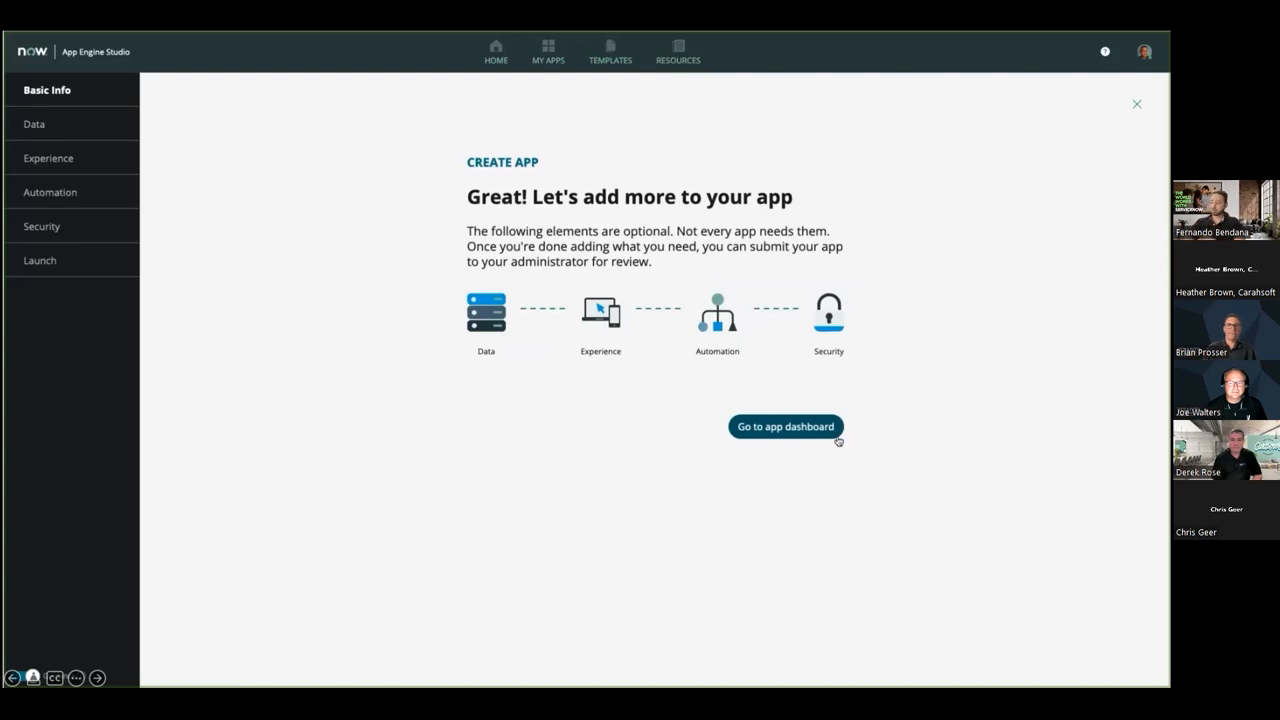
- Open Site Security Audit's In Development dashboard with empty data, experience and automation sections
click(785, 426)
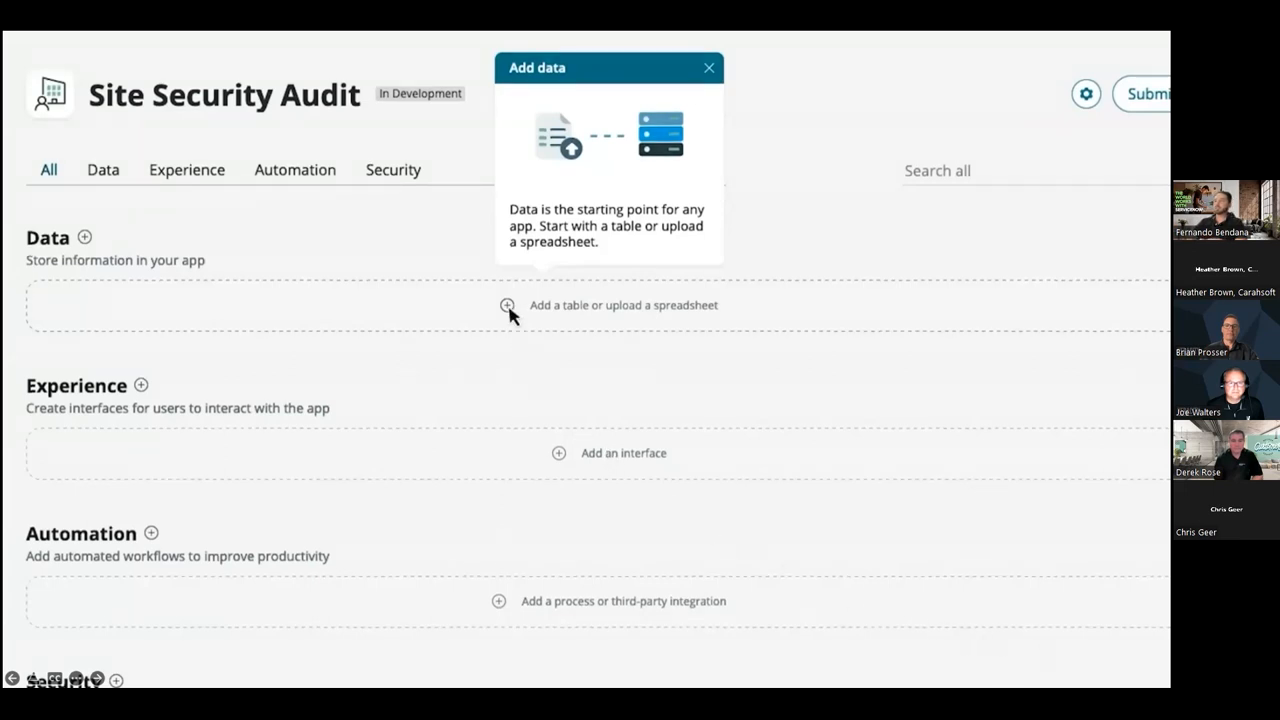
- Choose 'Add a table or upload a spreadsheet' in the app's Data section
click(507, 305)
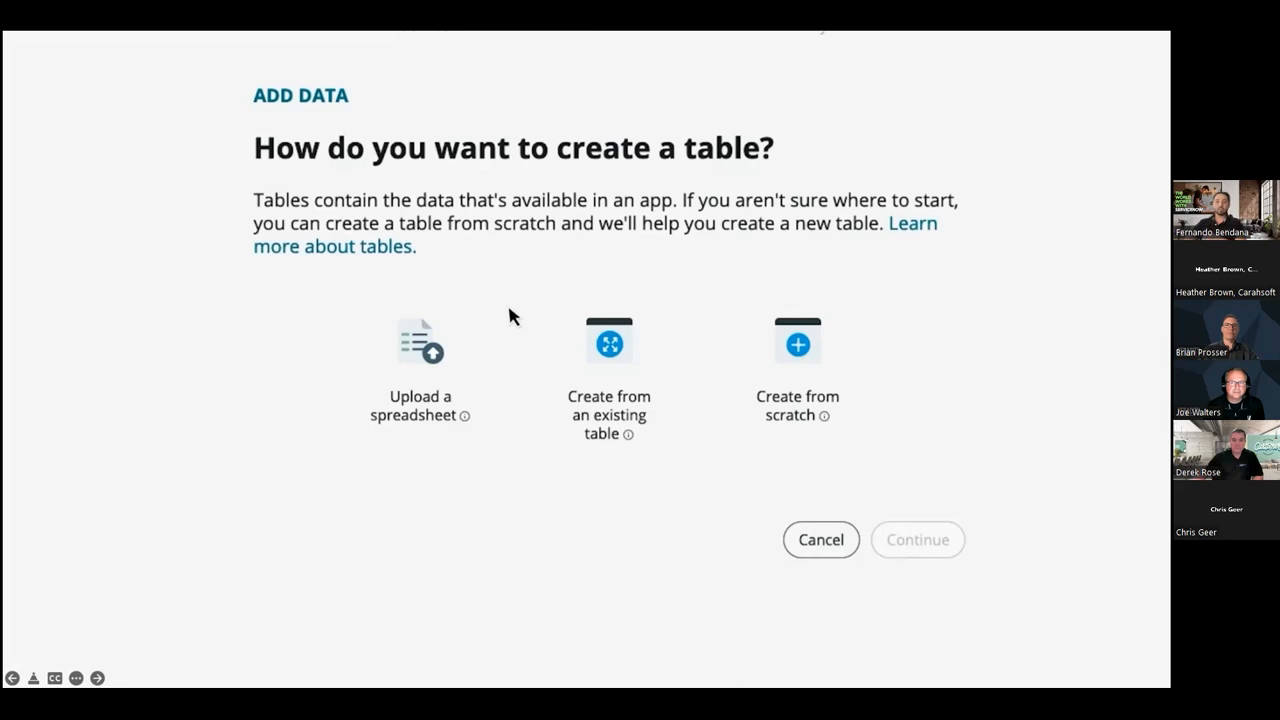
mouse_move(425, 345)
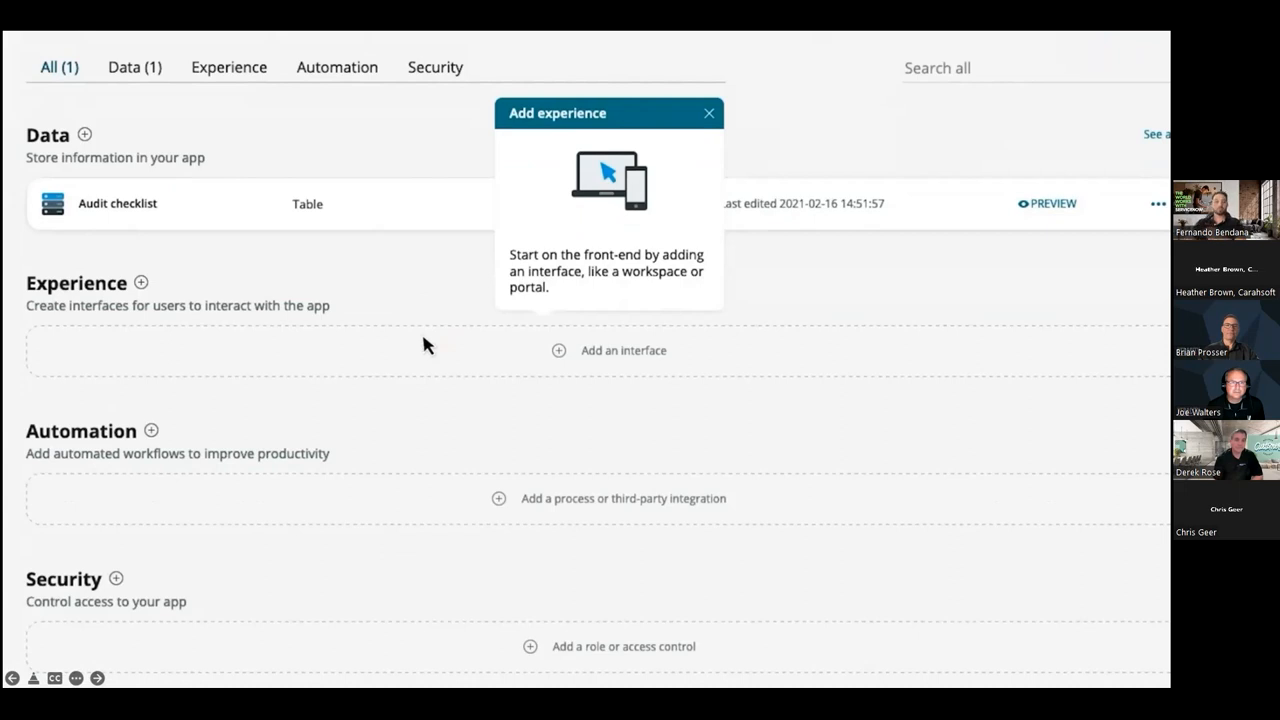
mouse_move(512, 340)
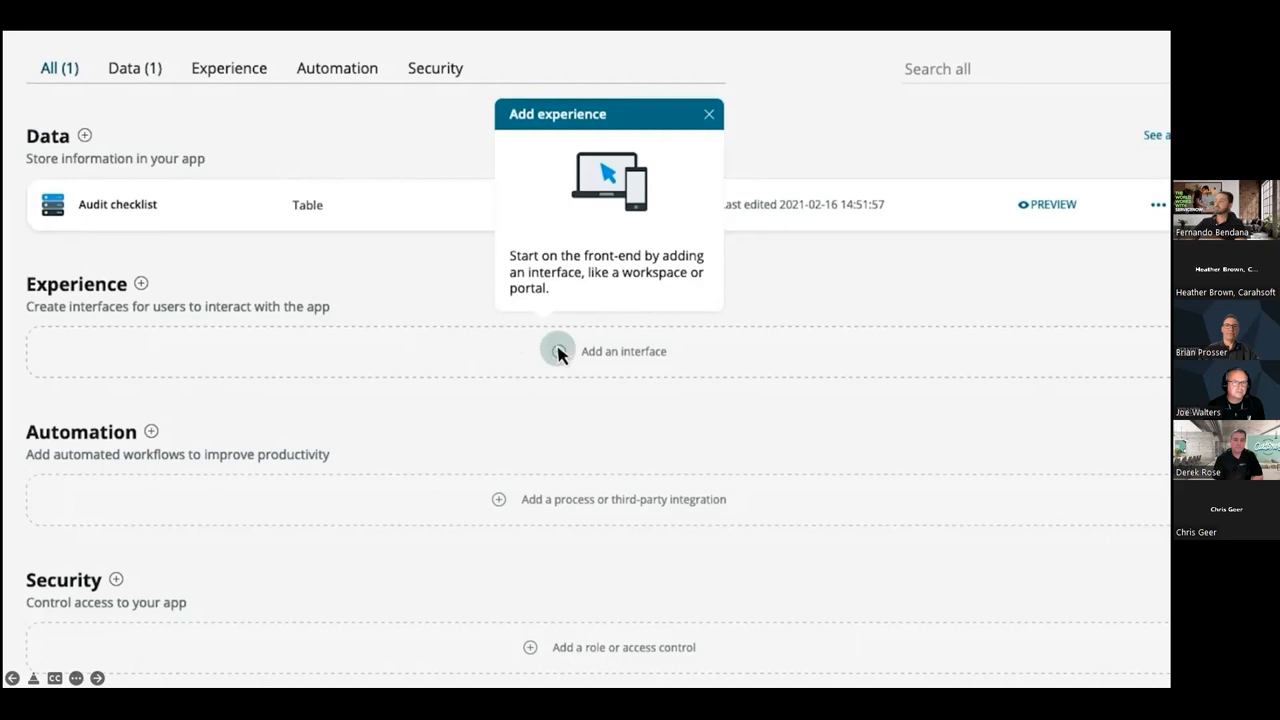
click(557, 351)
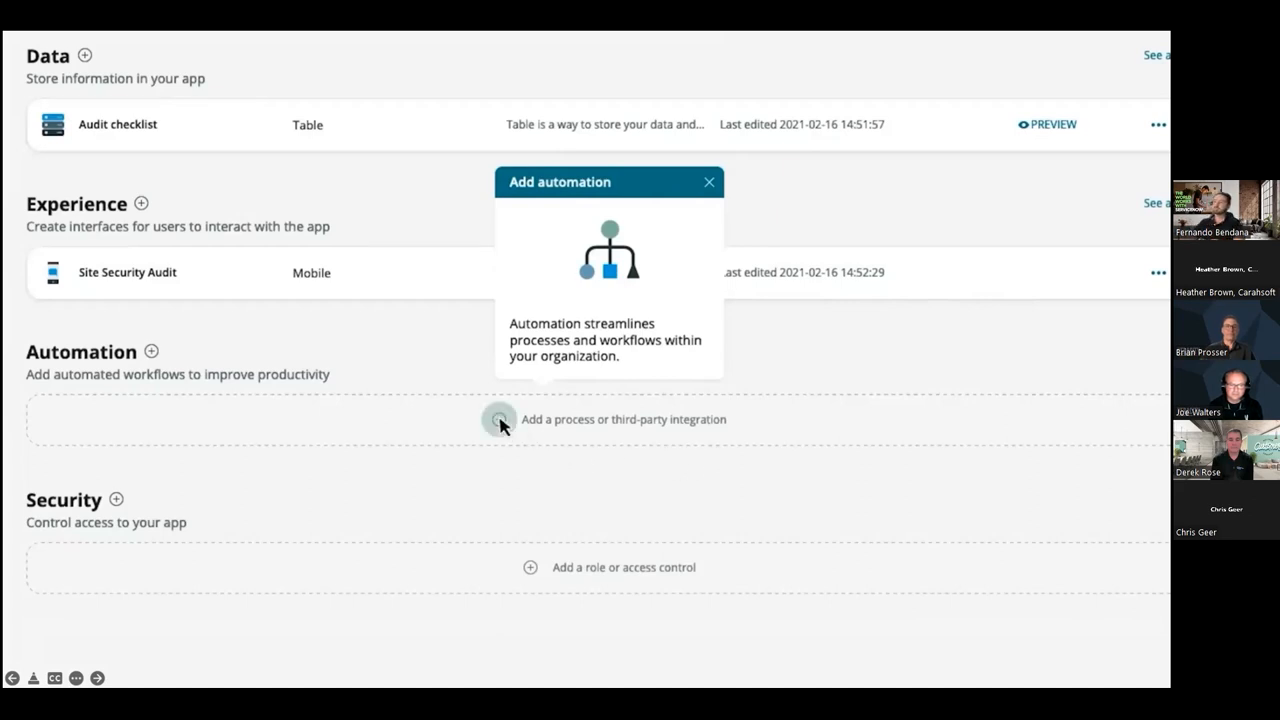
click(499, 419)
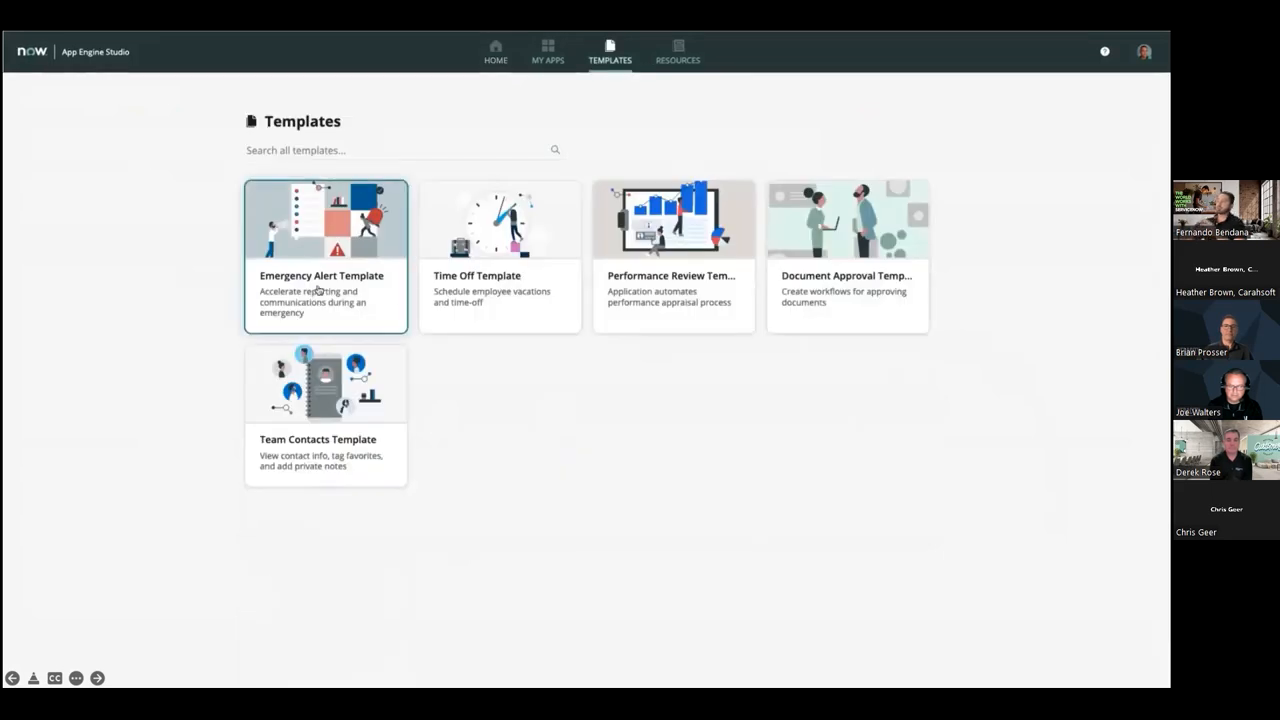
mouse_move(443, 389)
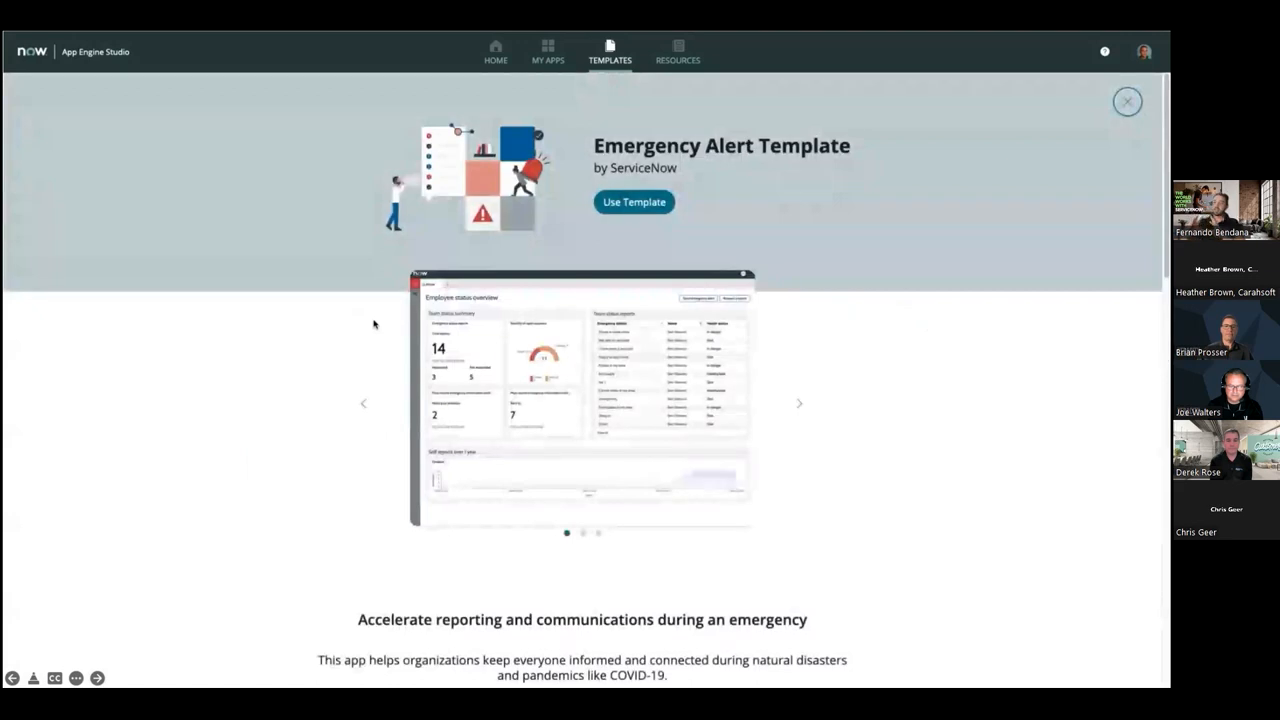
- Scroll through 'What this app contains' and Documentation, then return to the Emergency alert app home
scroll(down, 3)
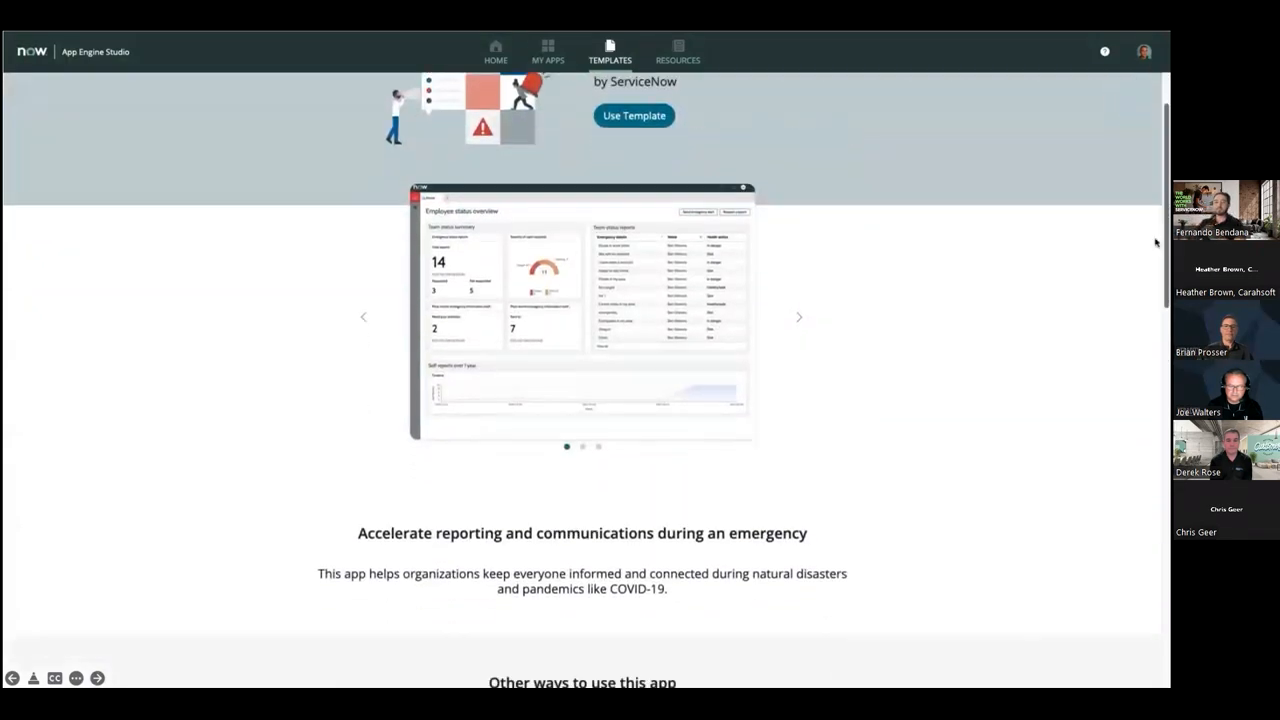
scroll(down, 3)
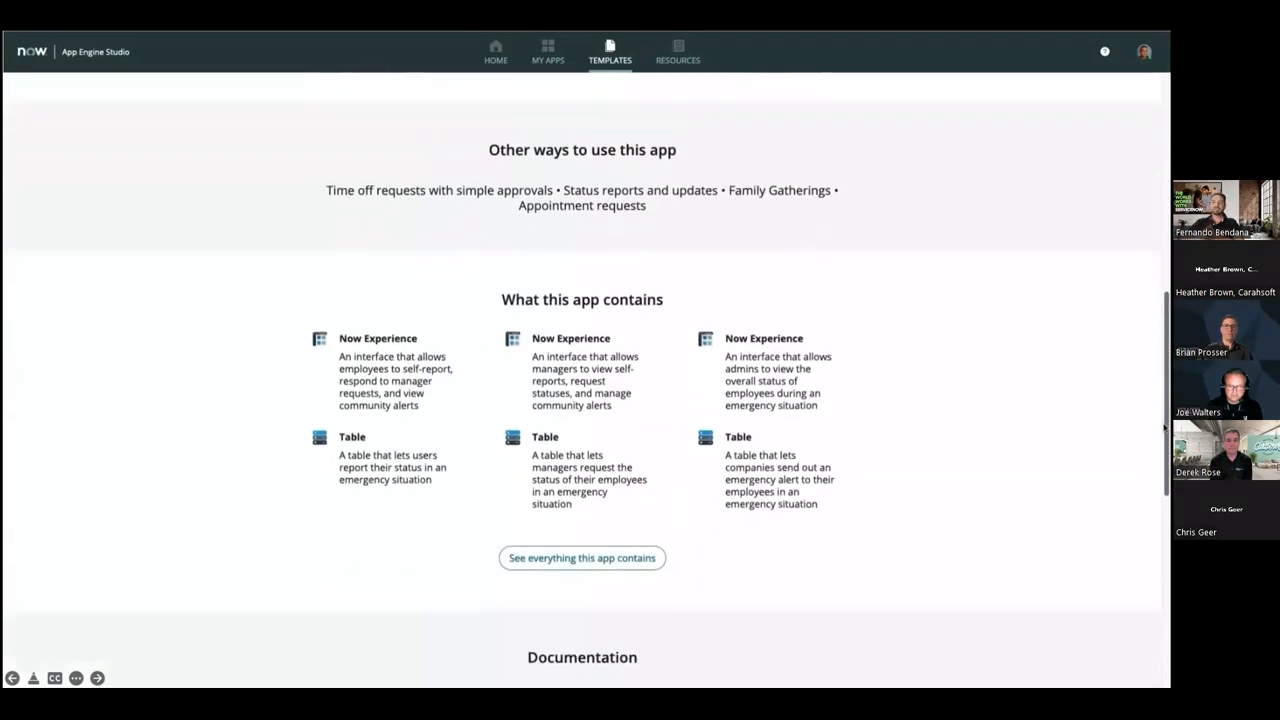
scroll(down, 3)
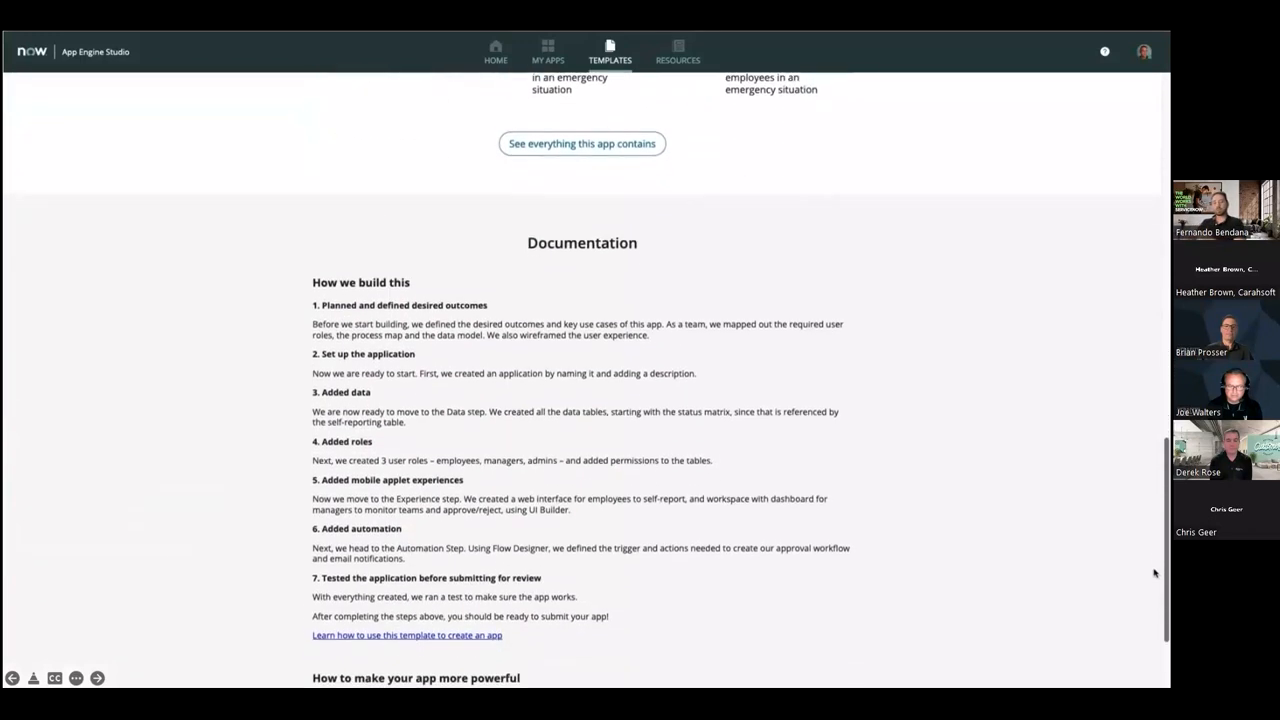
scroll(down, 3)
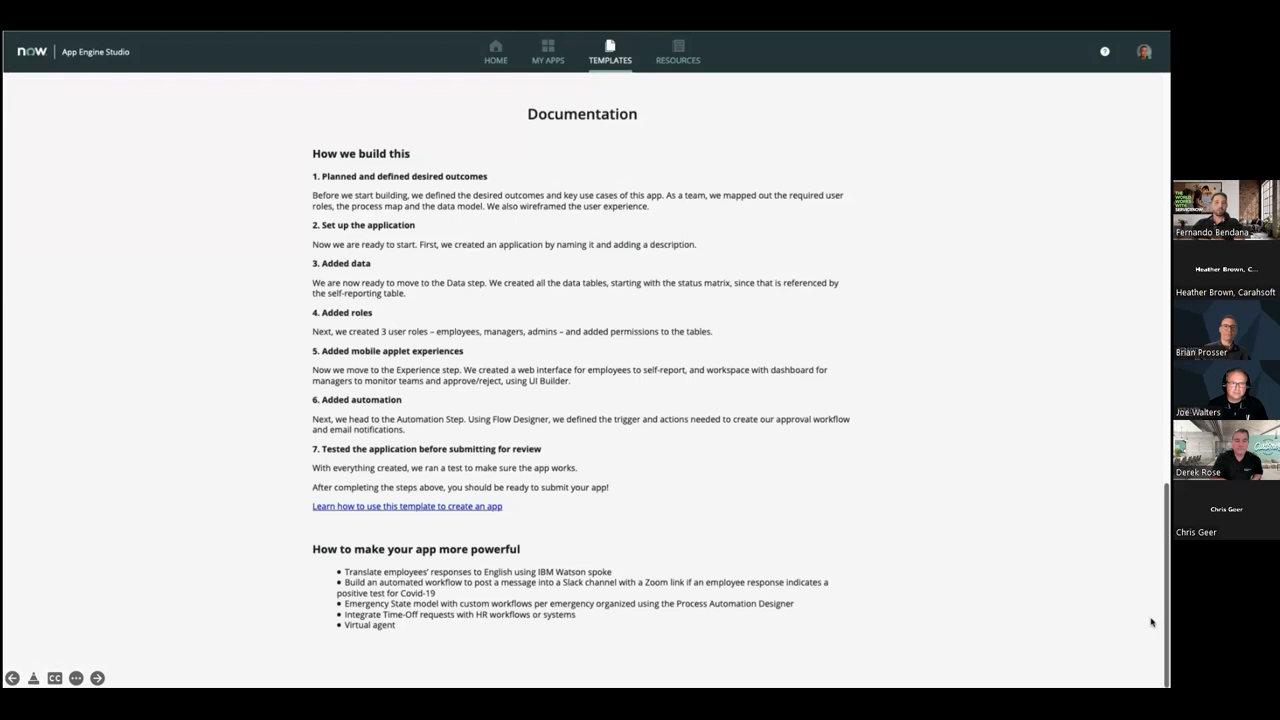
click(547, 50)
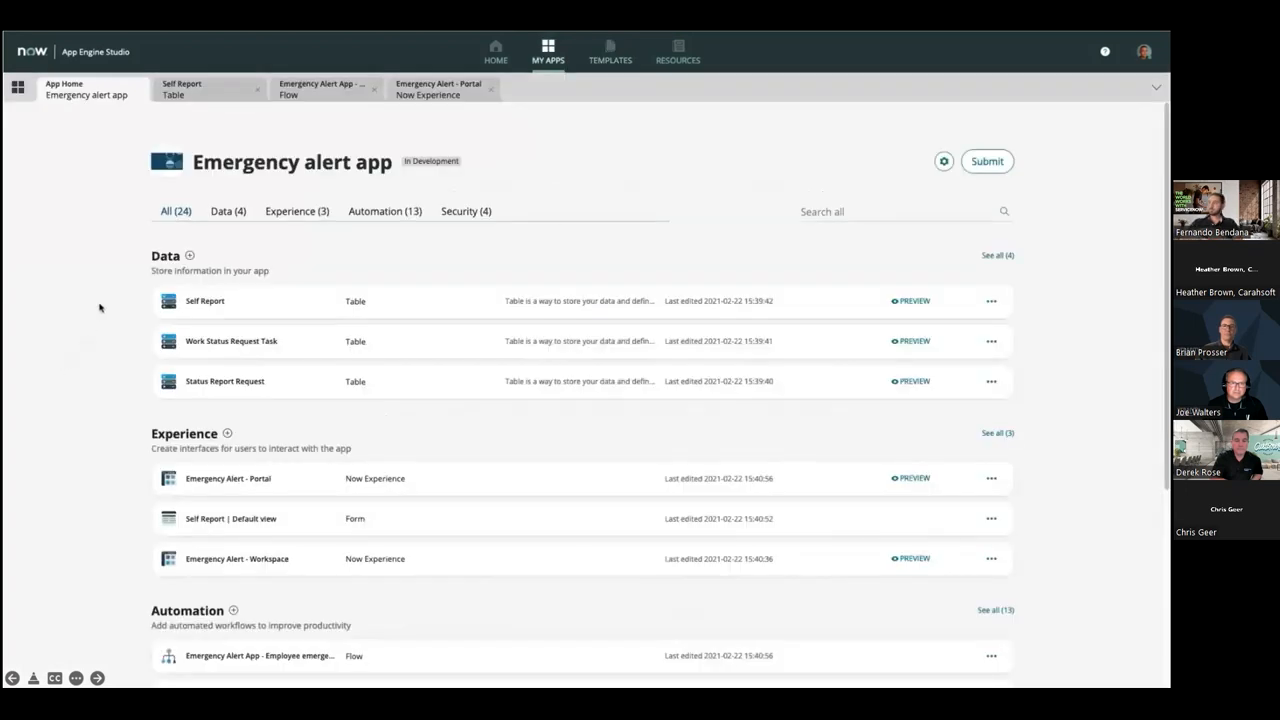
mouse_move(127, 580)
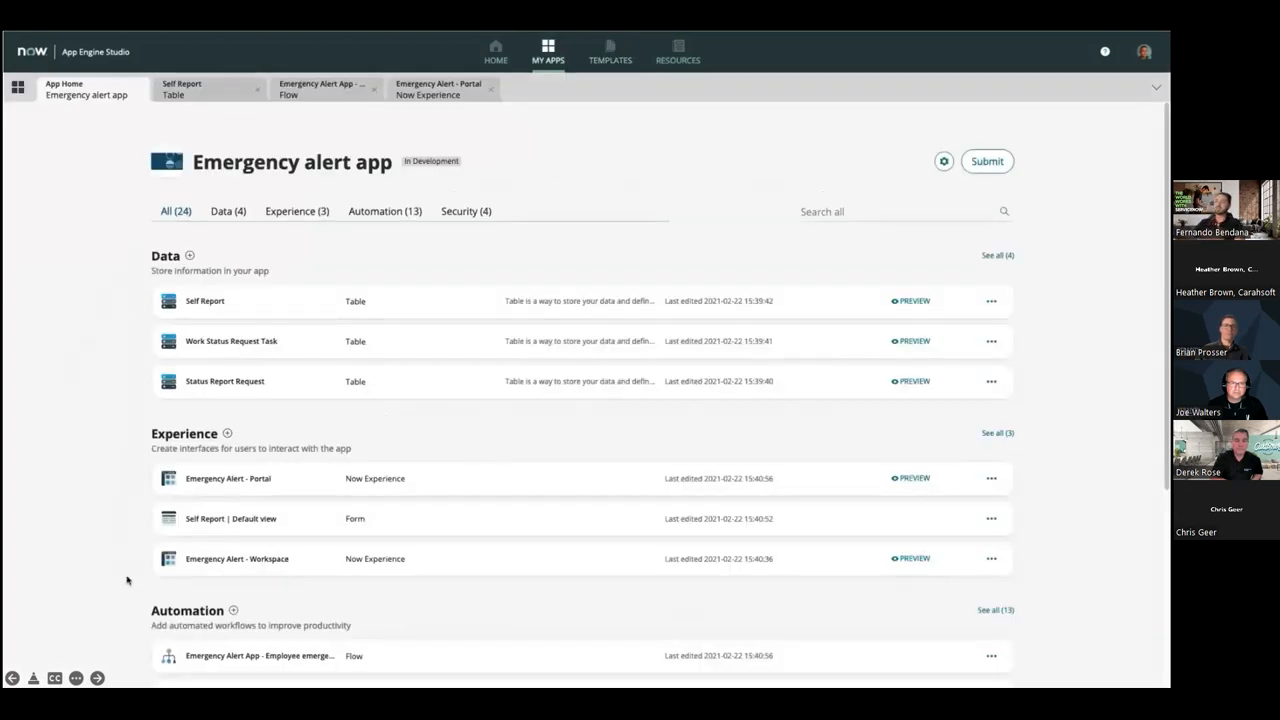
mouse_move(209, 95)
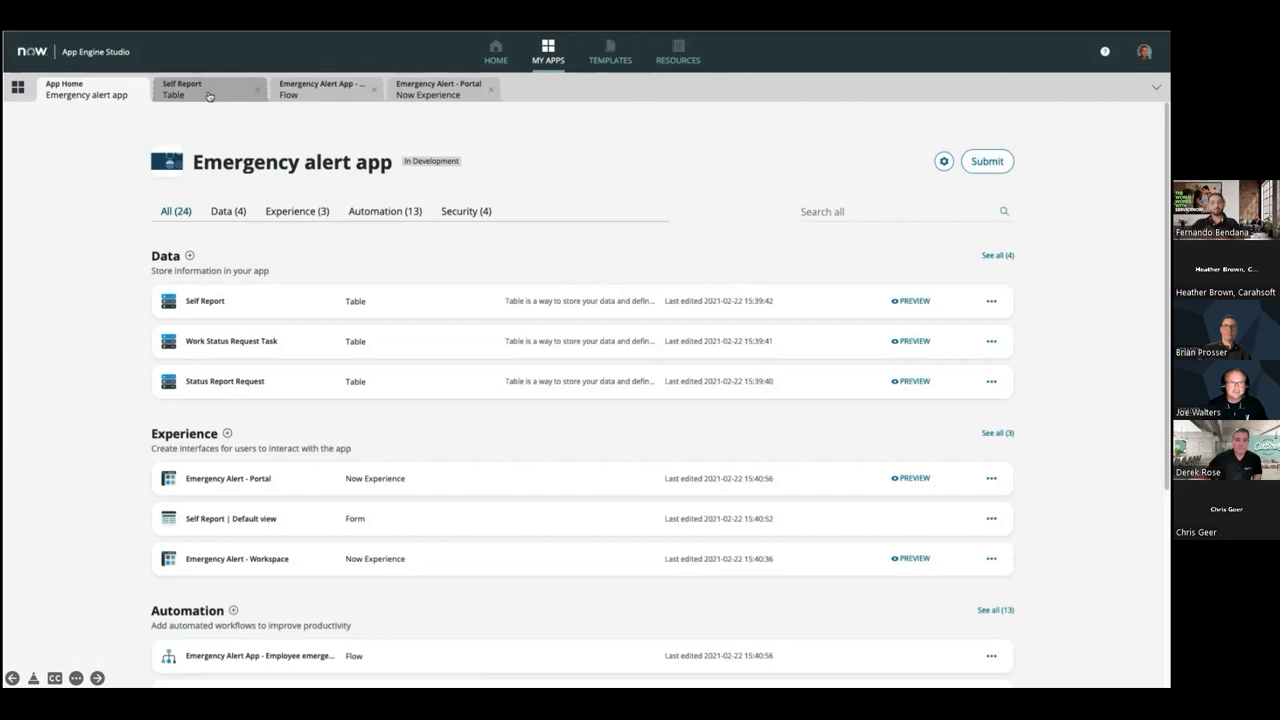
click(208, 89)
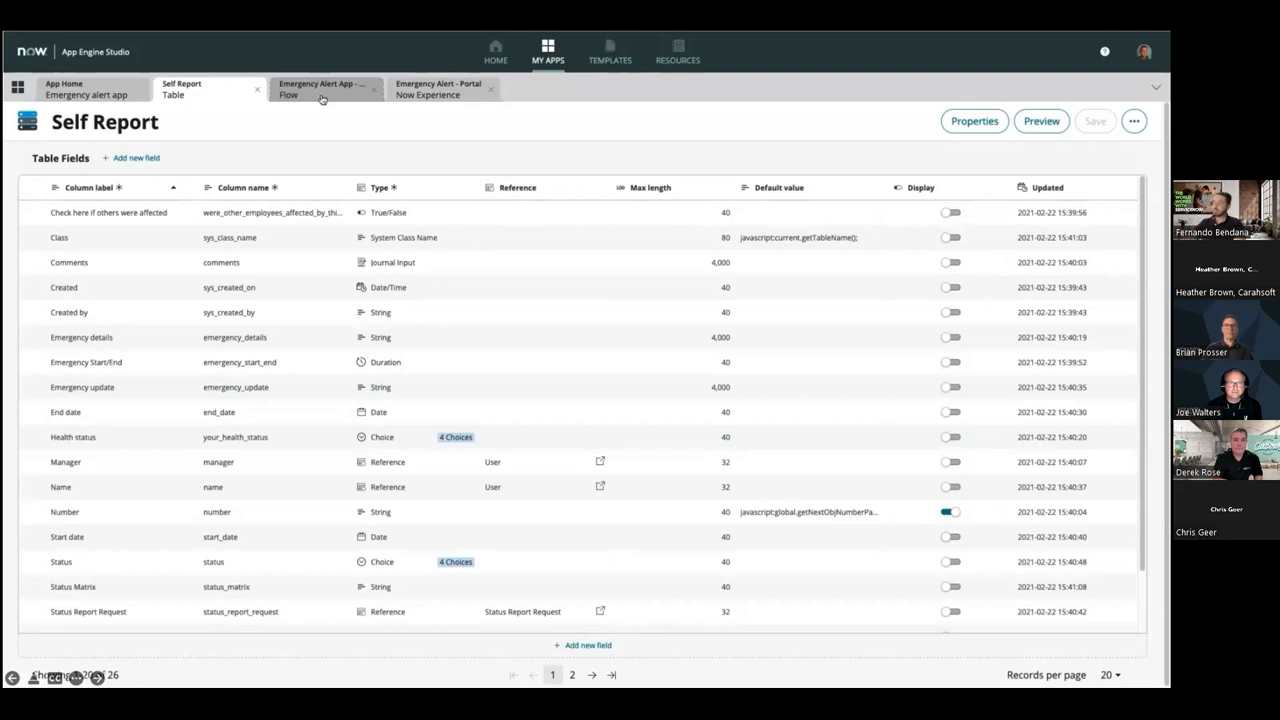
- Select the Self Report Table tab to view its Table Fields list
click(320, 89)
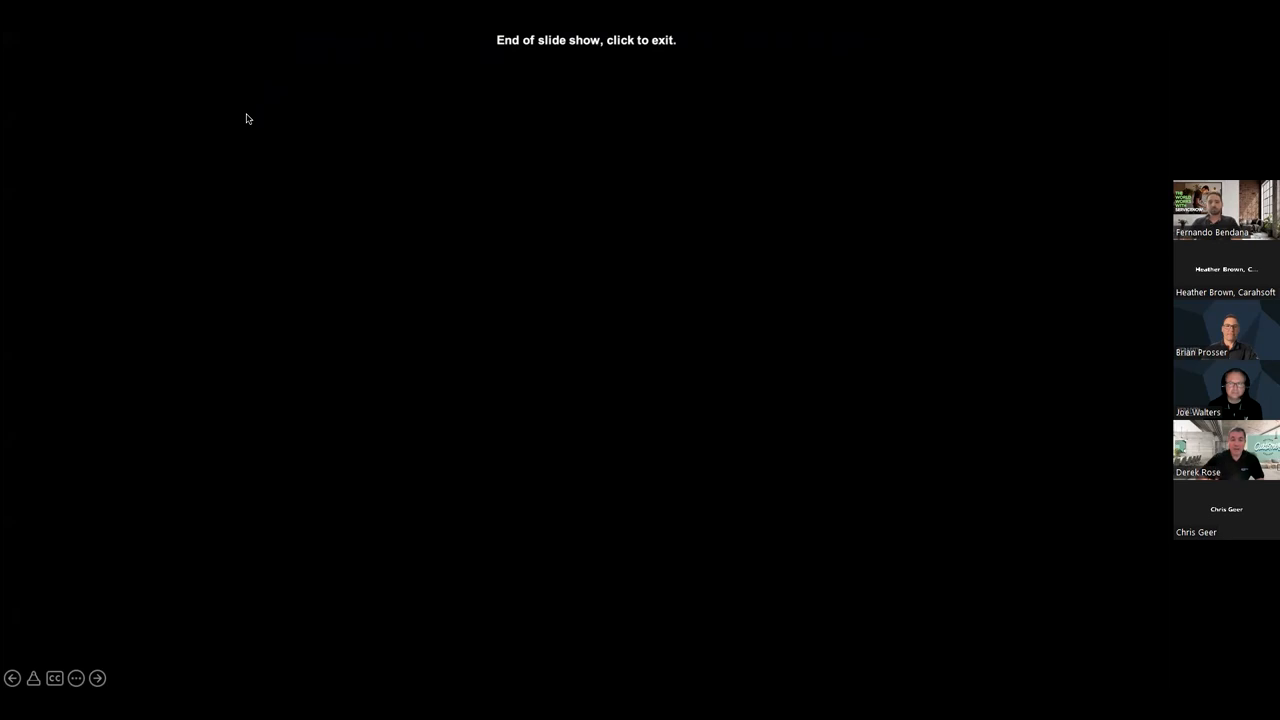
mouse_move(615, 38)
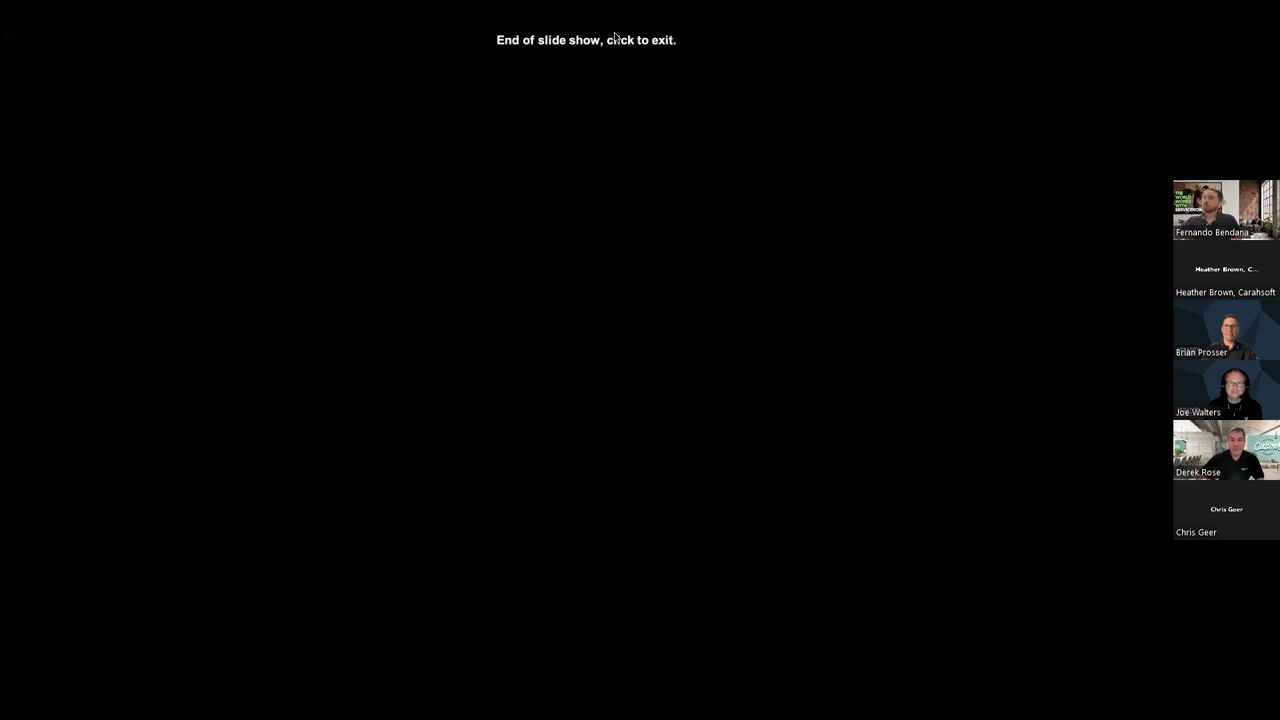
mouse_move(357, 244)
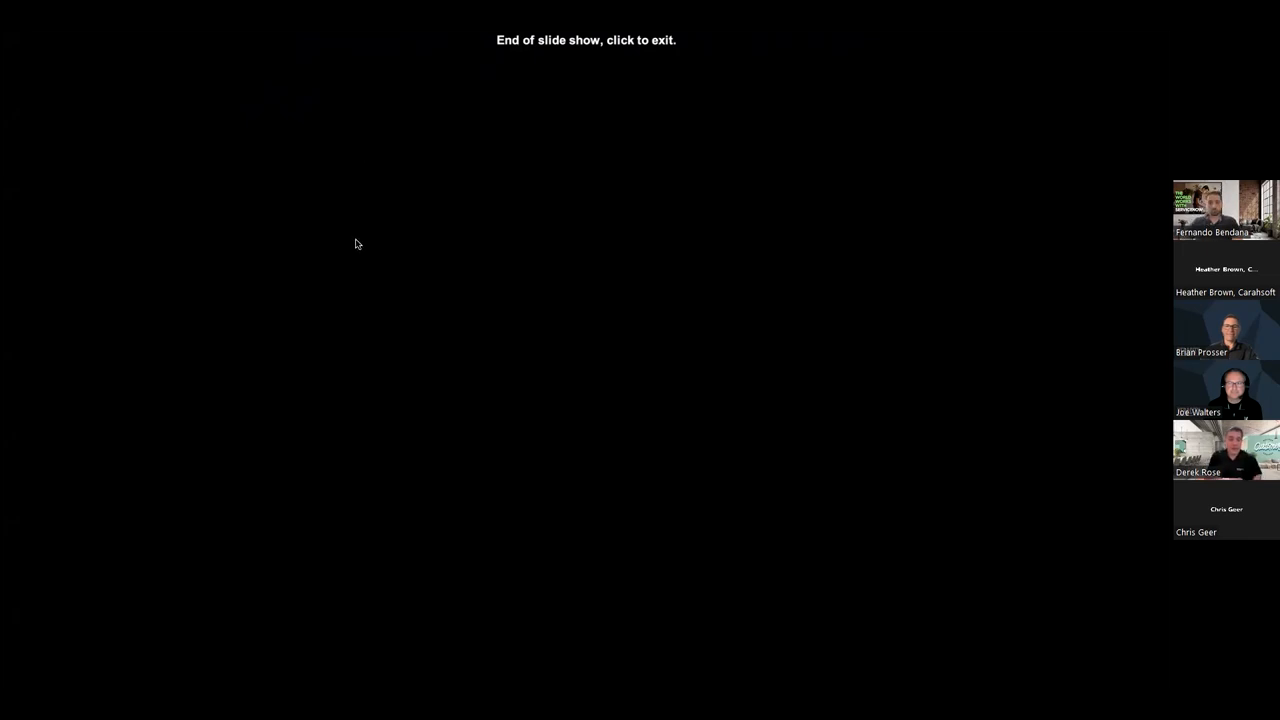
mouse_move(668, 74)
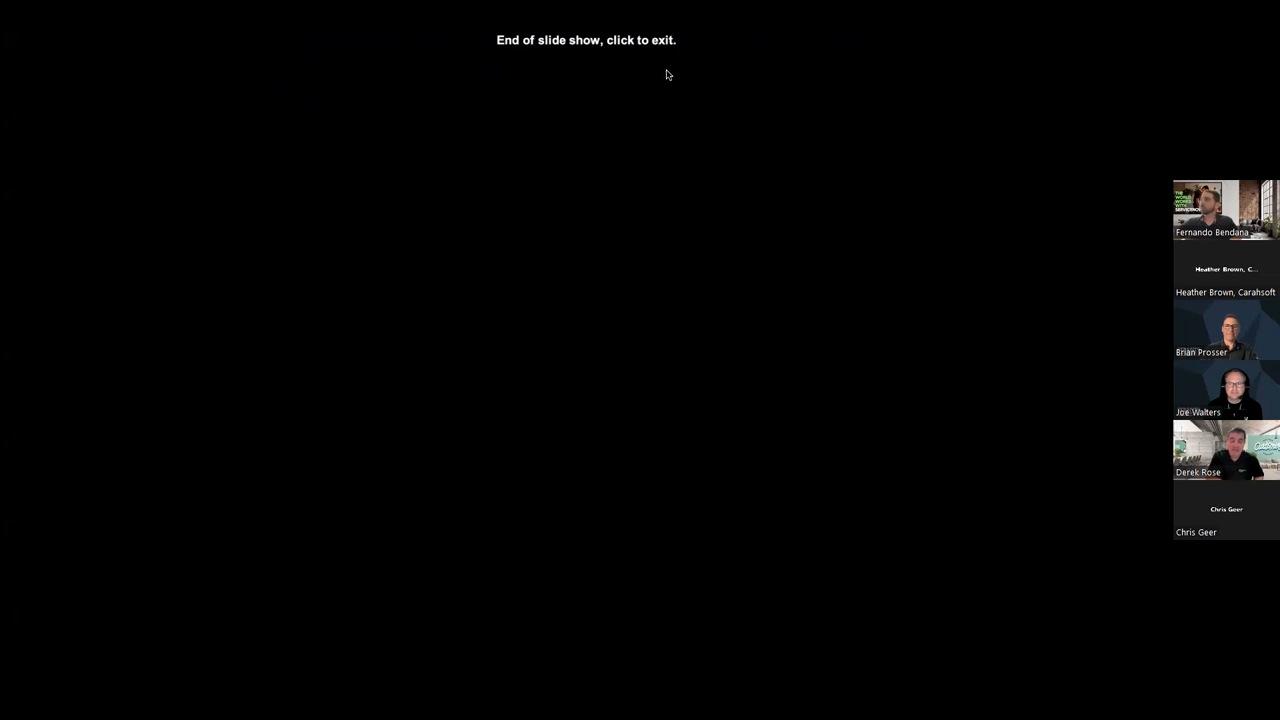